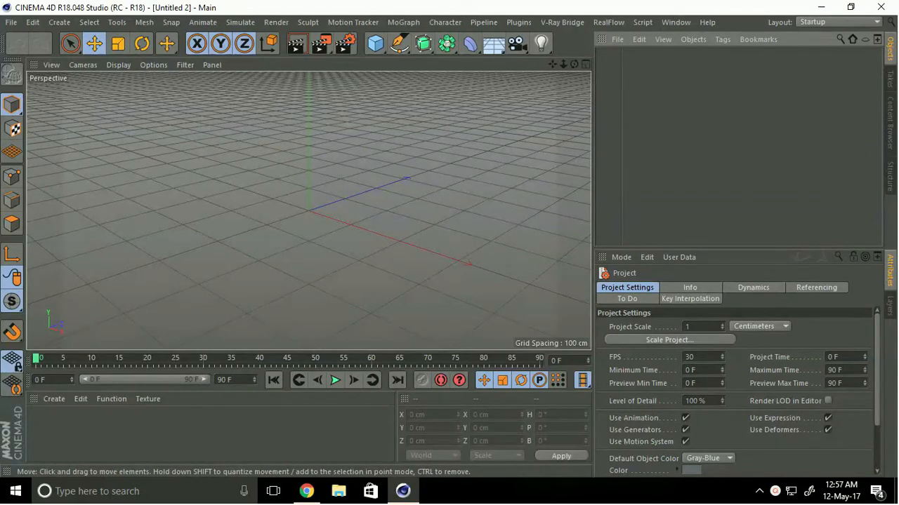
# Add a MoText object whose text reads 'w', set in the Yahoo font.
pyautogui.click(403, 21)
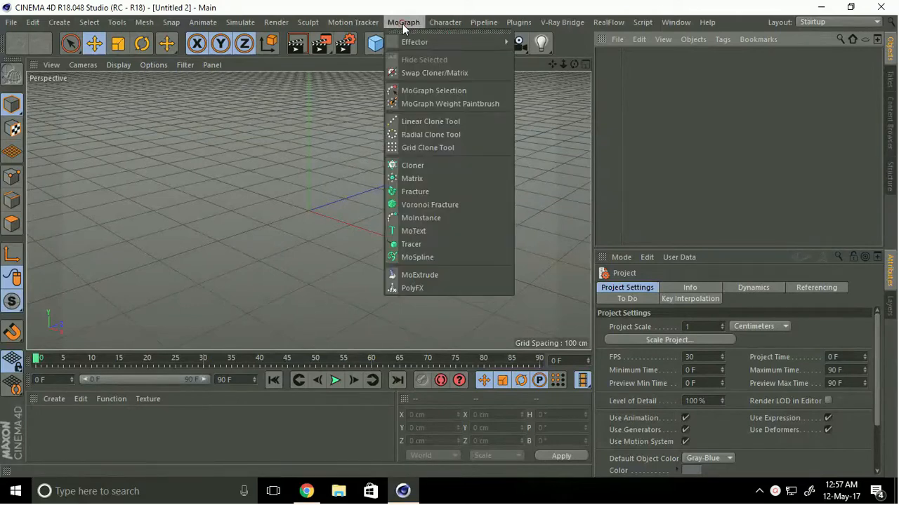
pyautogui.moveTo(429, 204)
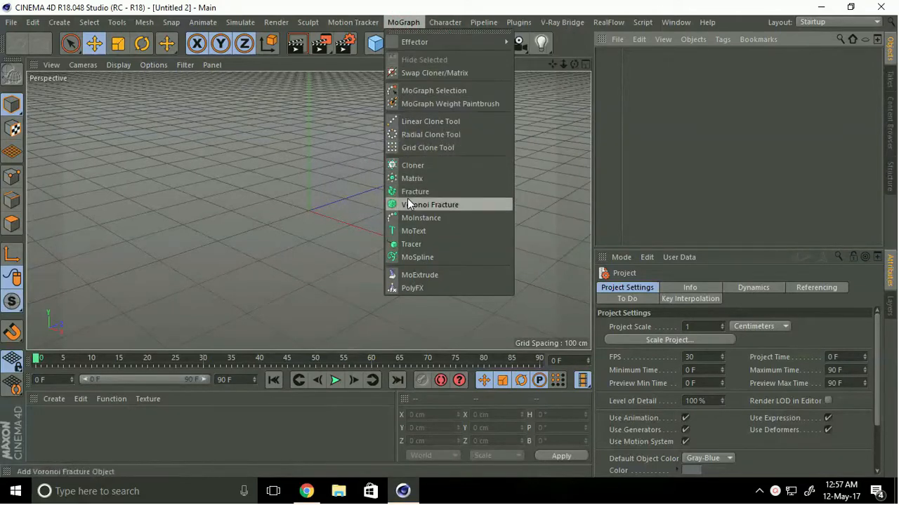
pyautogui.click(413, 230)
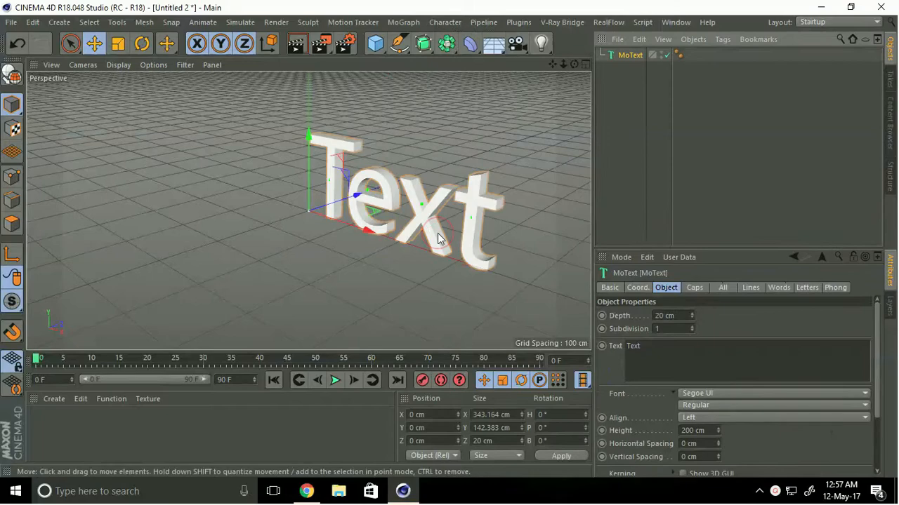
pyautogui.click(635, 346)
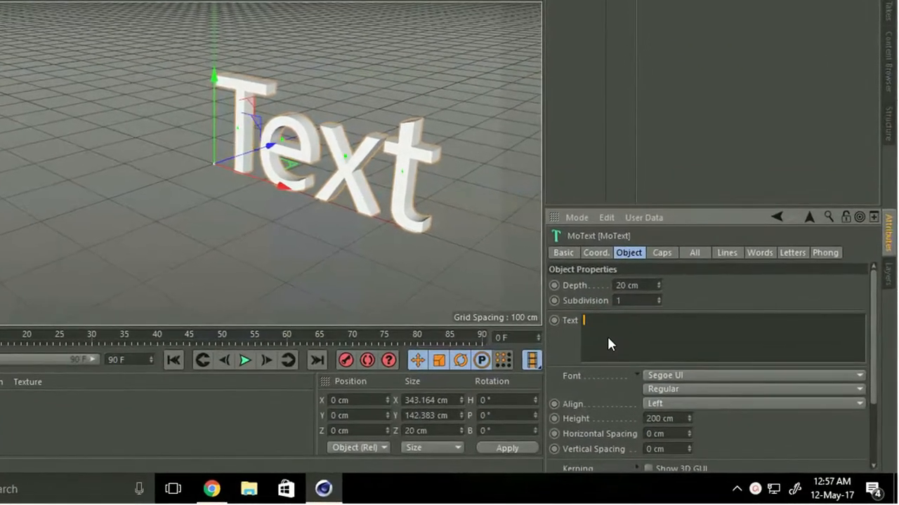
pyautogui.write('w')
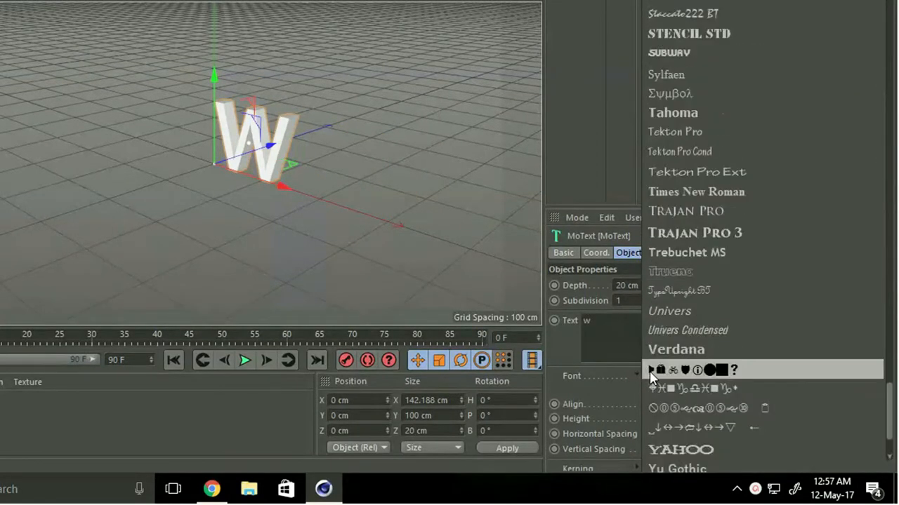
pyautogui.scroll(-3)
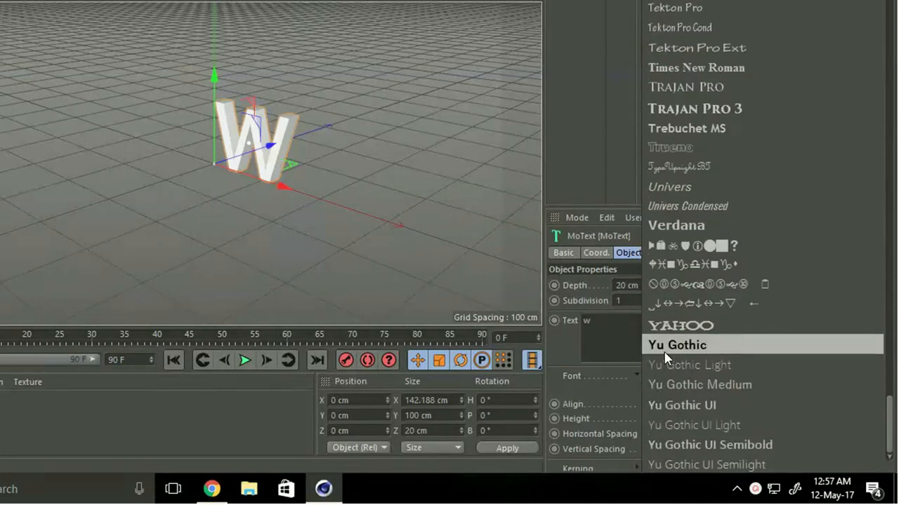
pyautogui.click(680, 325)
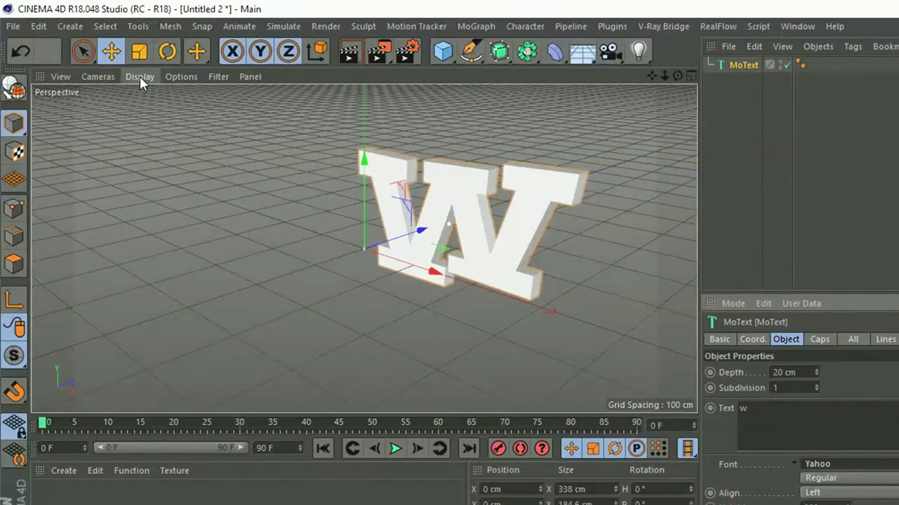
# Switch the viewport to Gouraud Shading (Lines) and give the W 40 cm depth with 8 subdivisions.
pyautogui.click(140, 77)
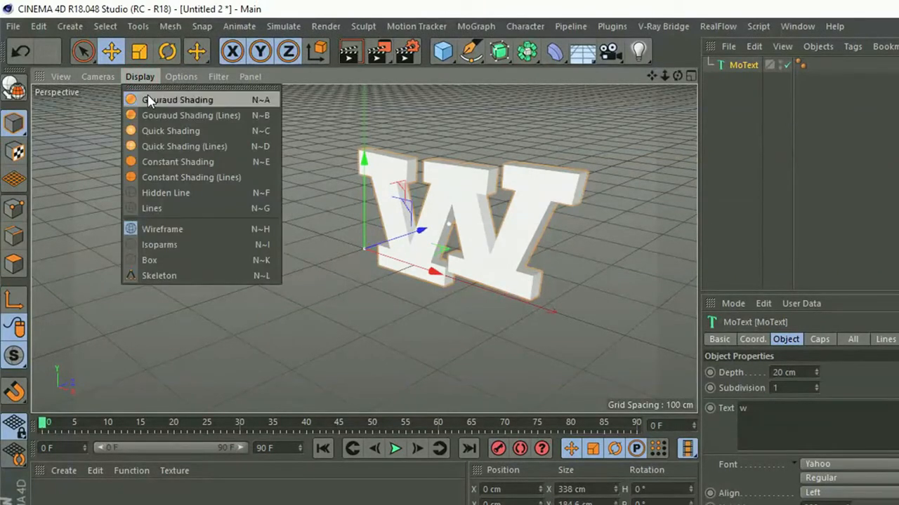
pyautogui.click(177, 100)
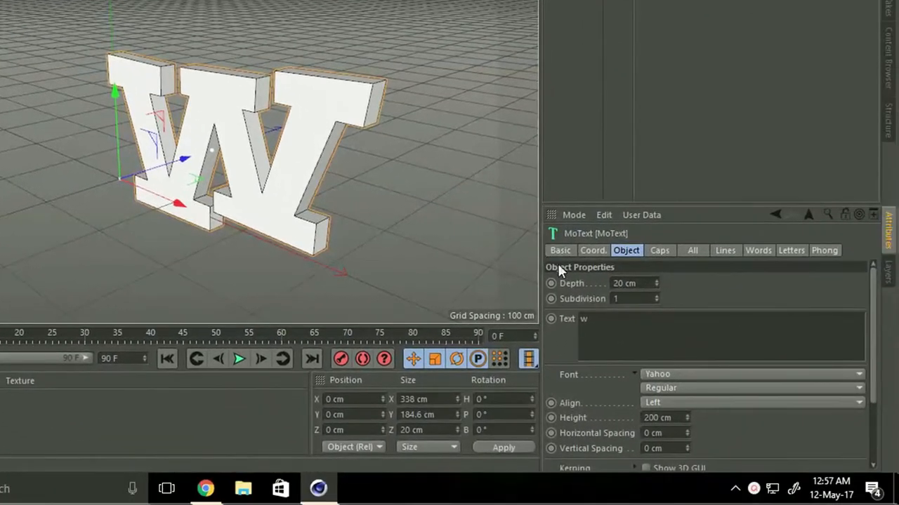
pyautogui.click(629, 283)
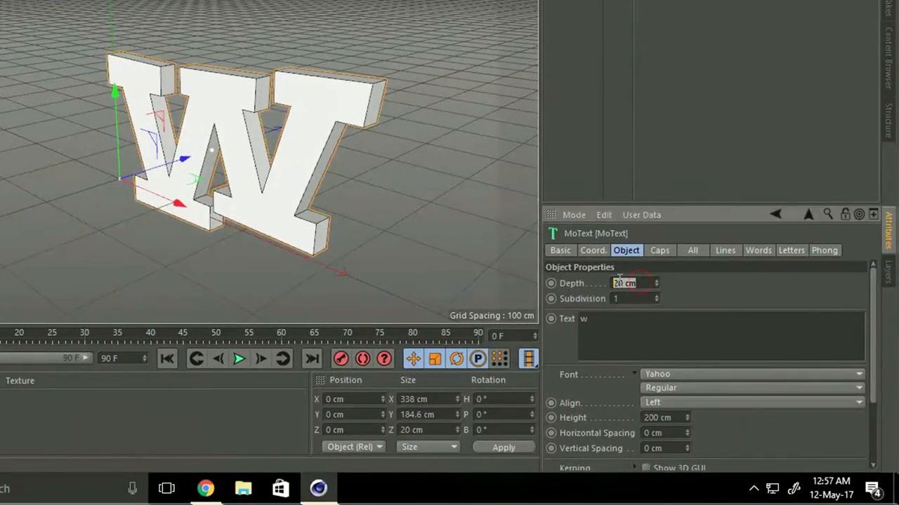
pyautogui.write('40')
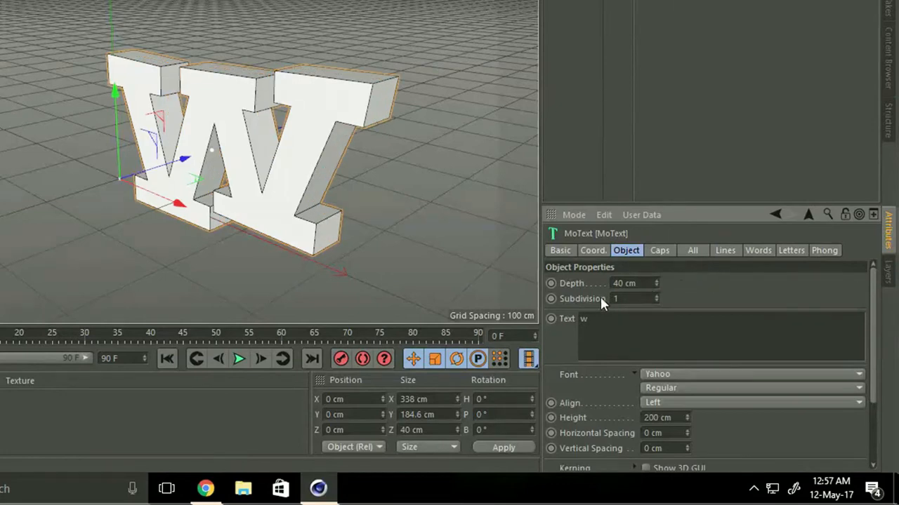
pyautogui.click(628, 298)
pyautogui.write('8')
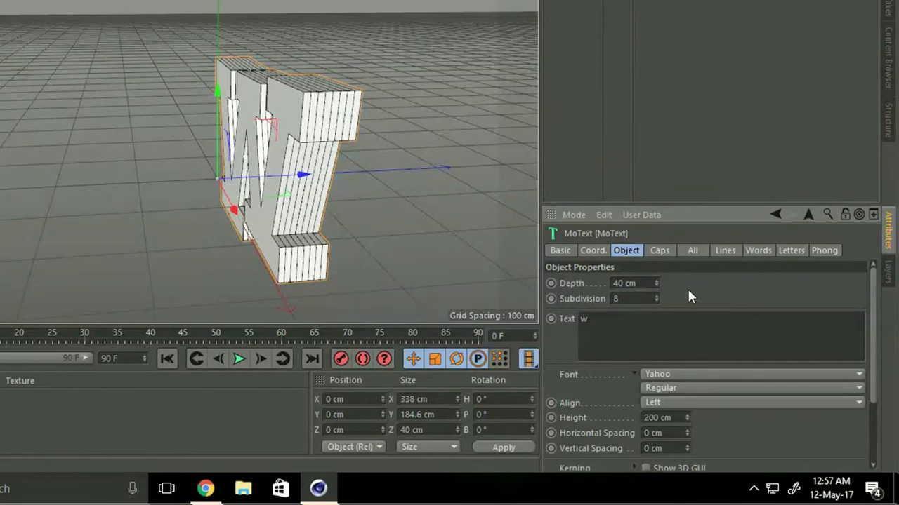
# Set the W's caps to Quadrangles with a Regular Grid of 5 cm width.
pyautogui.click(659, 250)
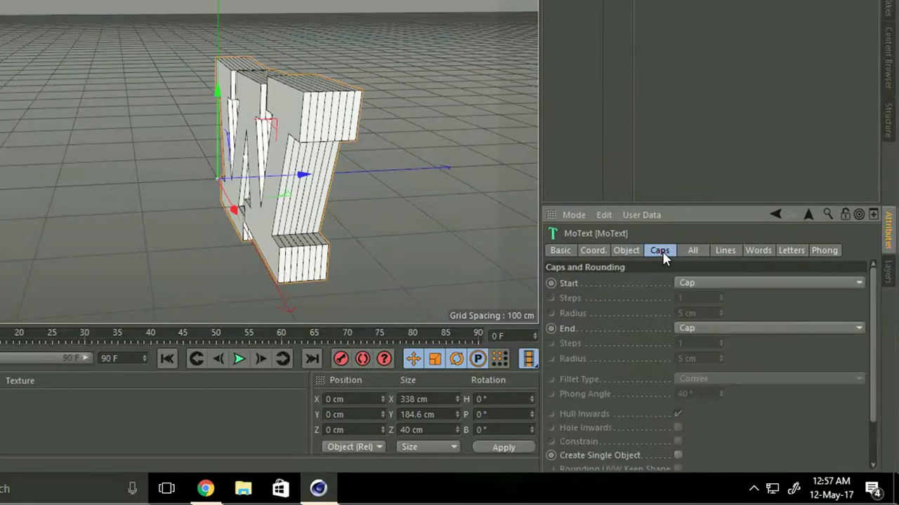
pyautogui.scroll(-3)
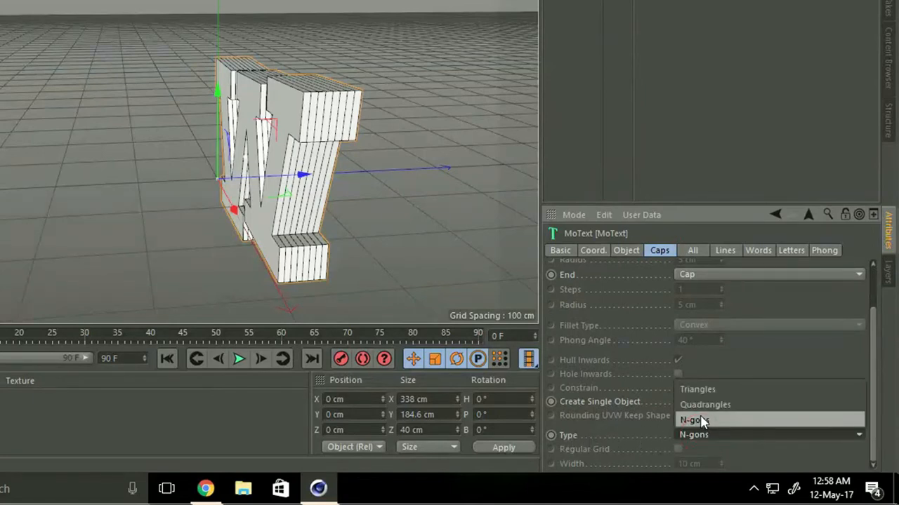
pyautogui.click(704, 404)
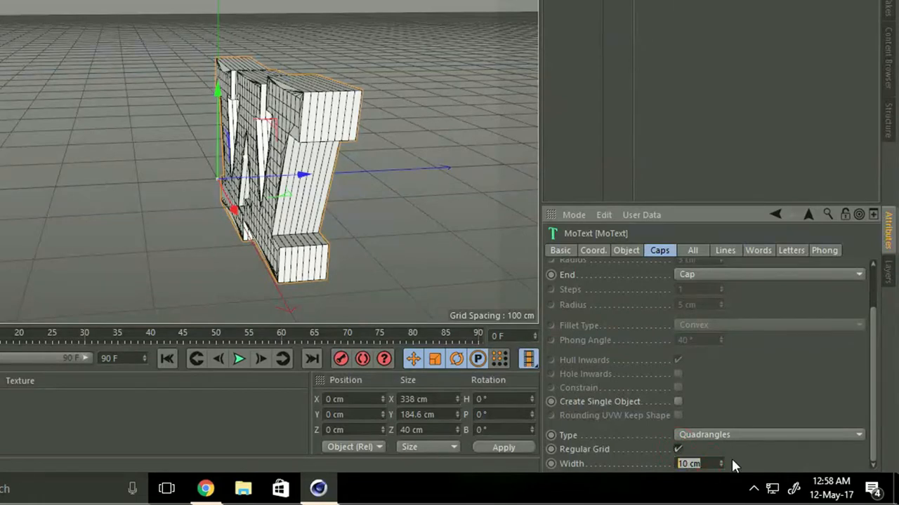
pyautogui.write('5 cm')
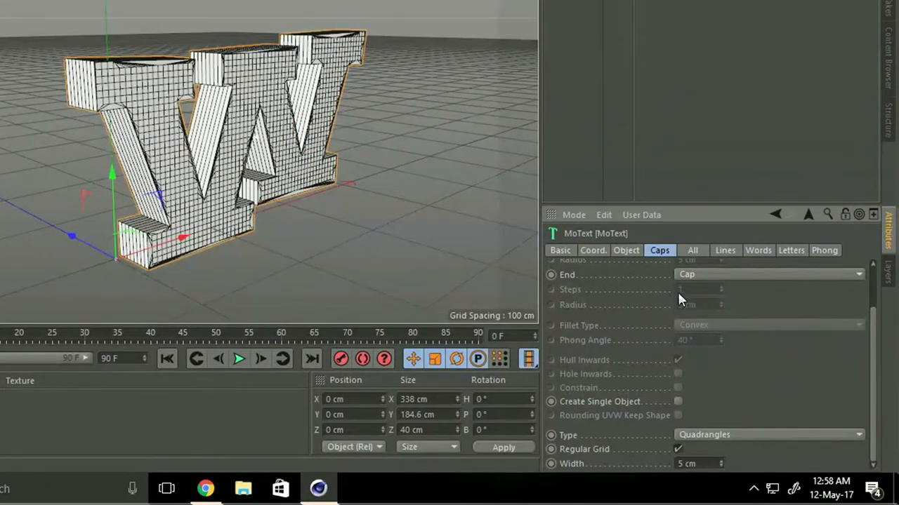
# Set Intermediate Points to Subdivided in the MoText Object tab.
pyautogui.click(626, 249)
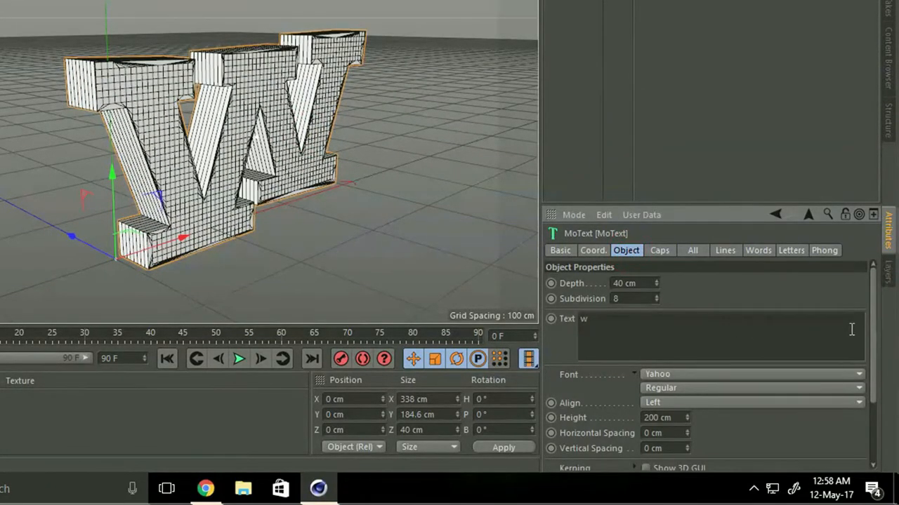
pyautogui.scroll(-3)
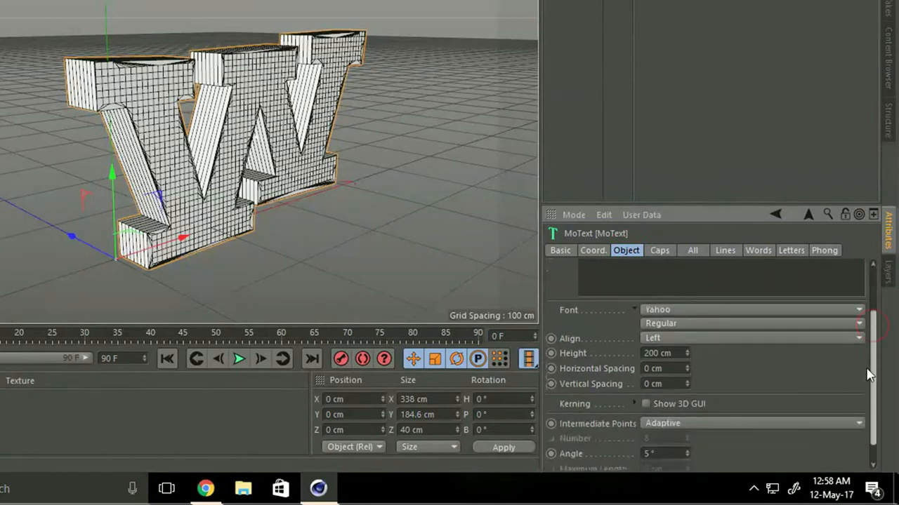
pyautogui.scroll(-3)
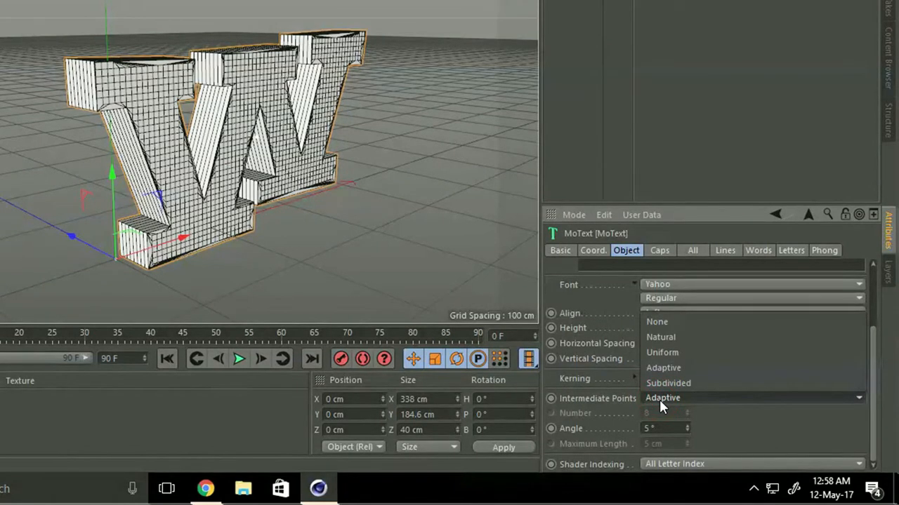
pyautogui.click(667, 383)
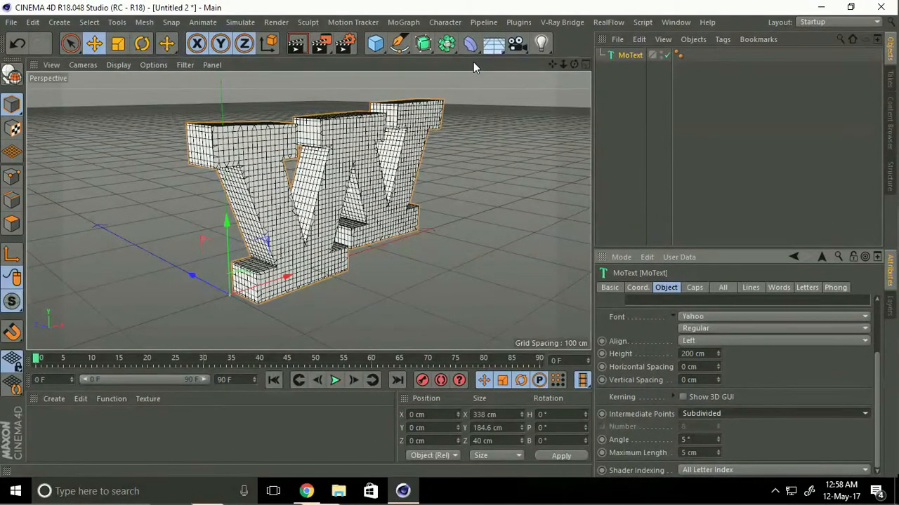
# Add an Explosion deformer under MoText with 13% strength, 40 cm speed, 0° angle speed, 0% randomness.
pyautogui.click(470, 44)
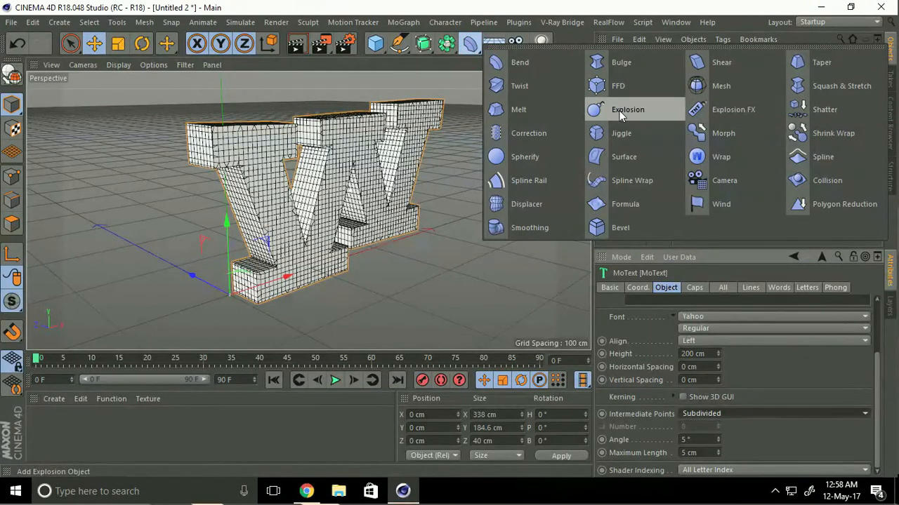
pyautogui.click(627, 109)
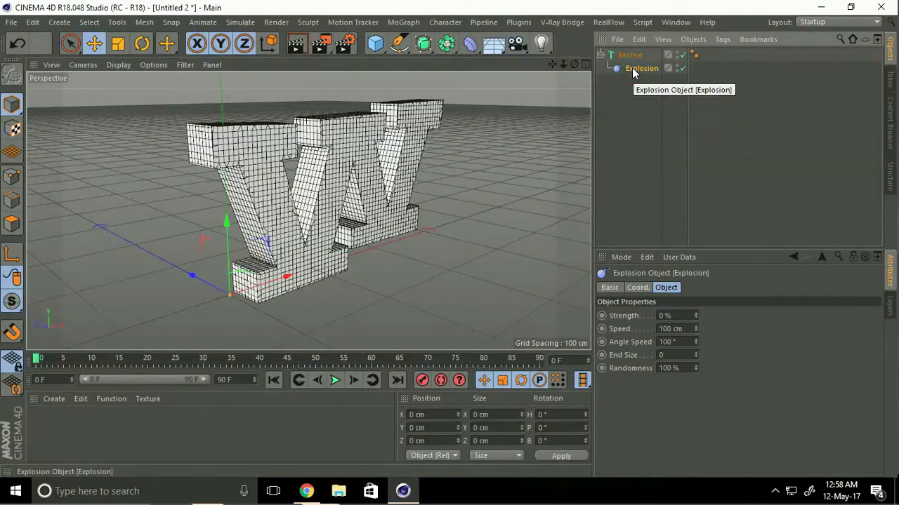
pyautogui.moveTo(660, 307)
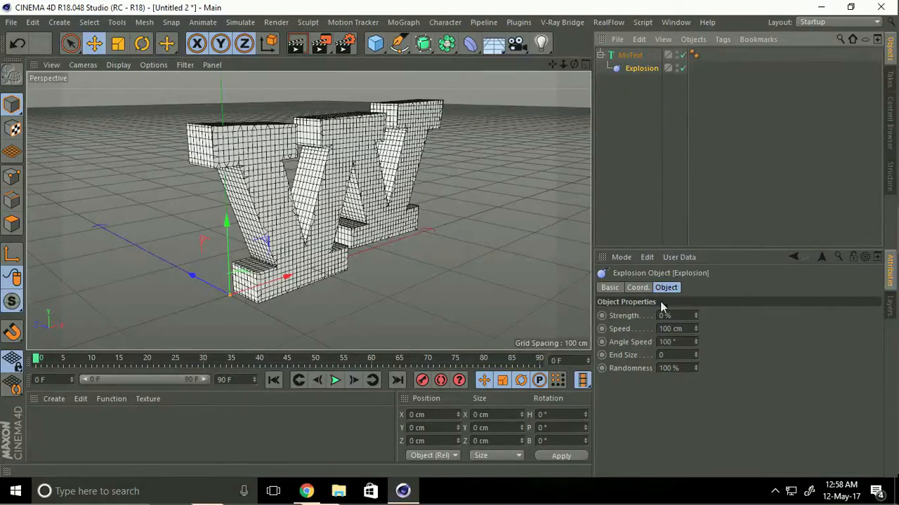
pyautogui.click(676, 328)
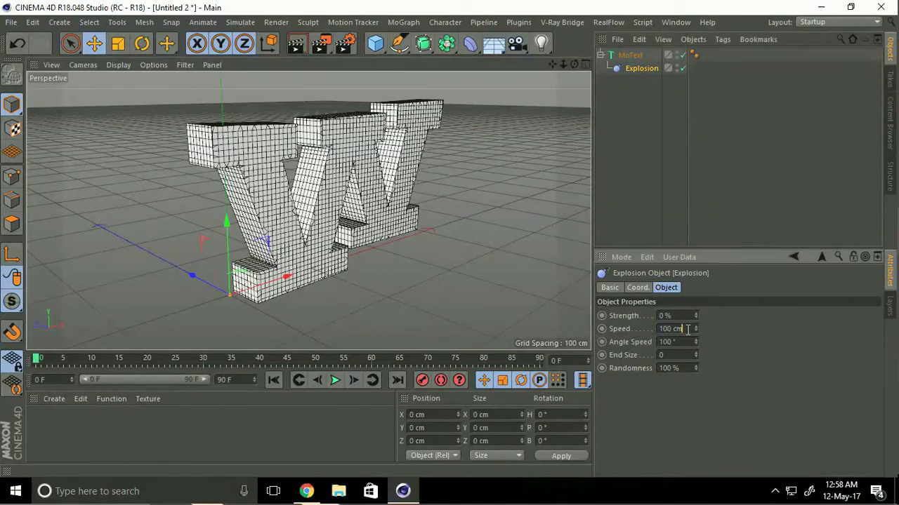
pyautogui.write('4')
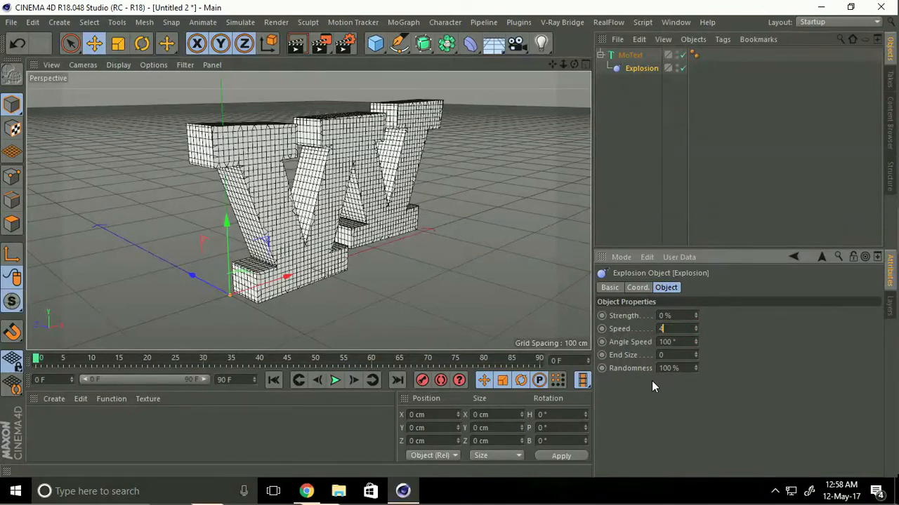
pyautogui.write('40 cm')
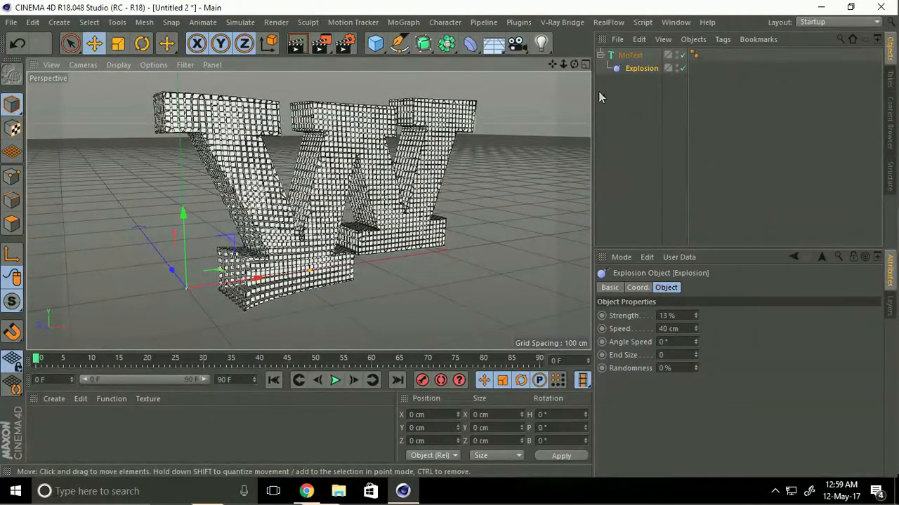
# Extend the animation to 300 frames and move the Explosion deformer near the W's lower left.
pyautogui.moveTo(183, 214); pyautogui.dragTo(186, 196)
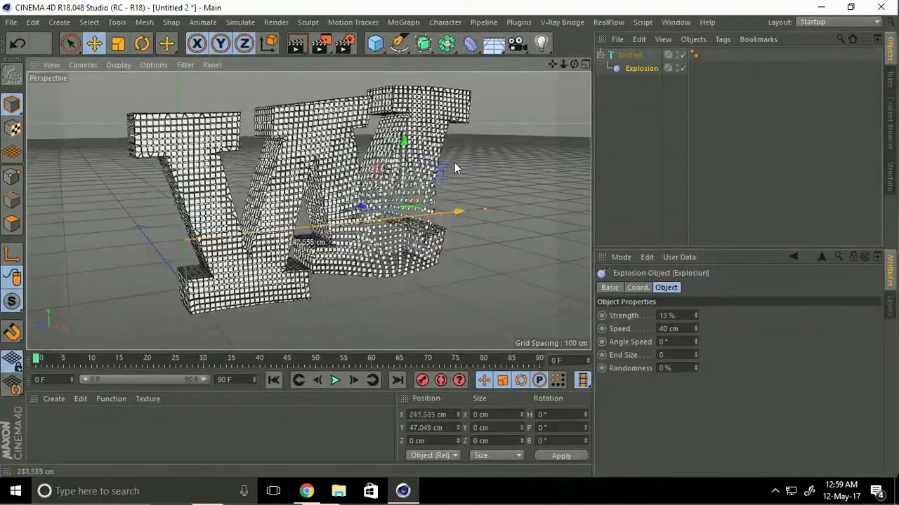
pyautogui.moveTo(455, 209); pyautogui.dragTo(477, 209)
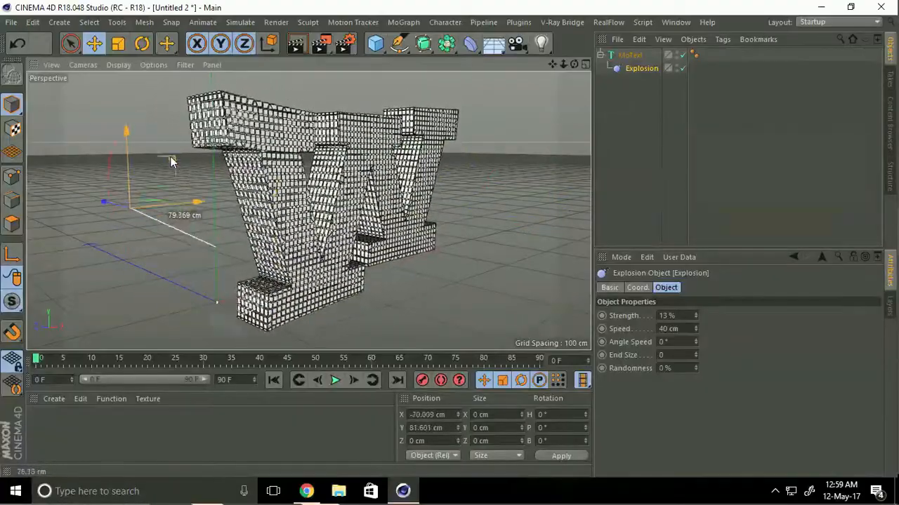
pyautogui.moveTo(172, 161); pyautogui.dragTo(481, 218)
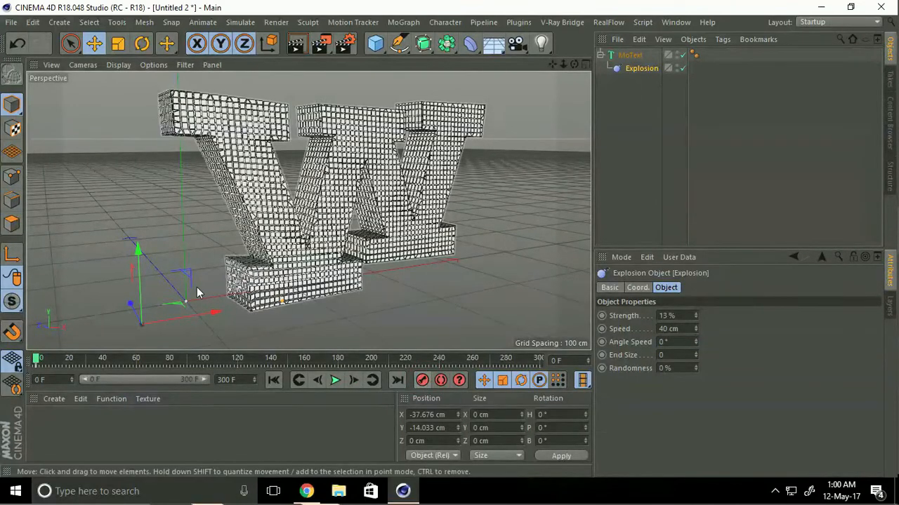
# Keyframe the Explosion deformer travelling to the W's lower right, previewing playback along the way.
pyautogui.moveTo(39, 358); pyautogui.dragTo(174, 358)
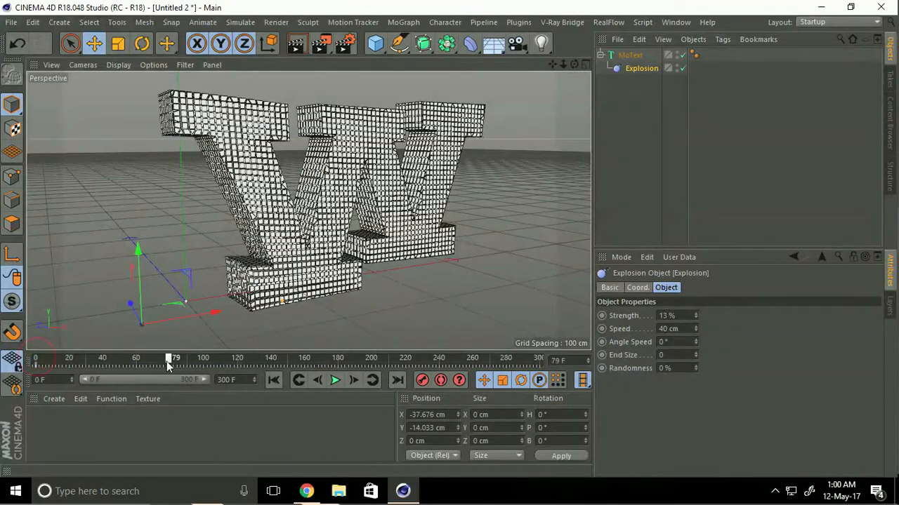
pyautogui.moveTo(169, 358); pyautogui.dragTo(174, 358)
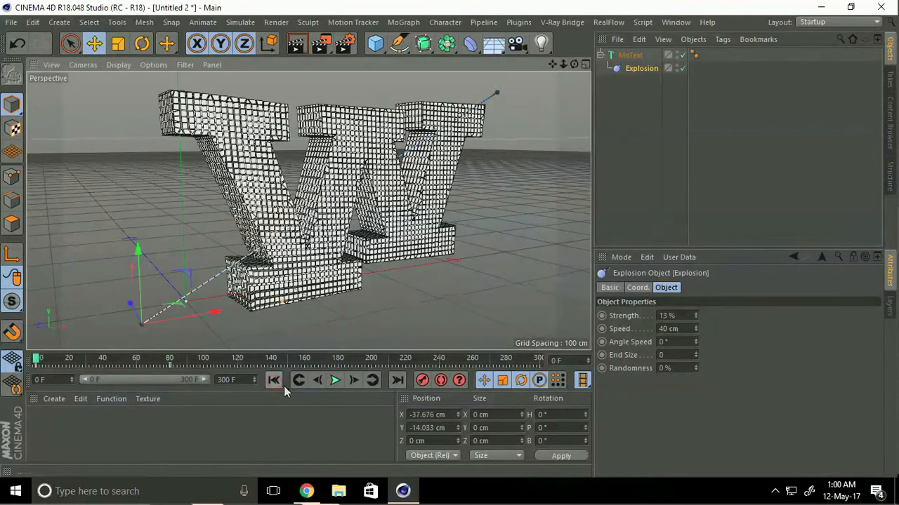
pyautogui.click(335, 379)
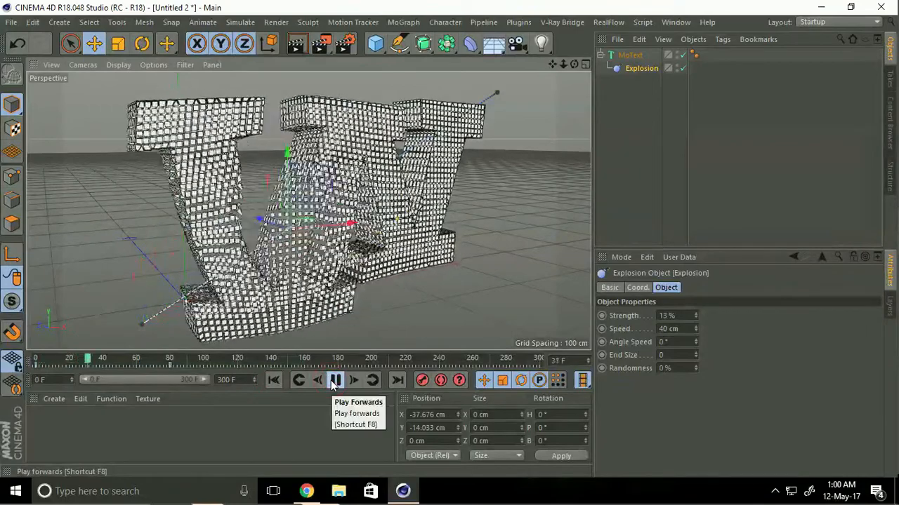
pyautogui.click(334, 380)
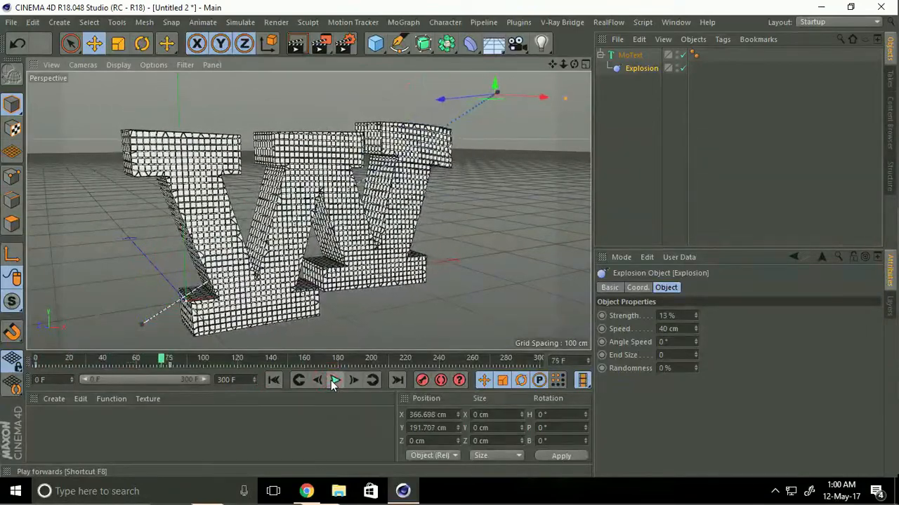
pyautogui.click(335, 380)
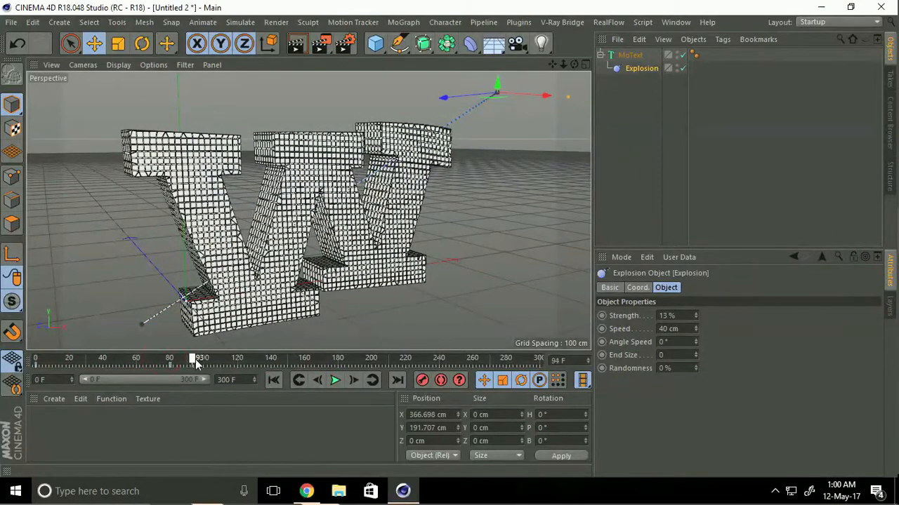
pyautogui.moveTo(197, 358); pyautogui.dragTo(274, 358)
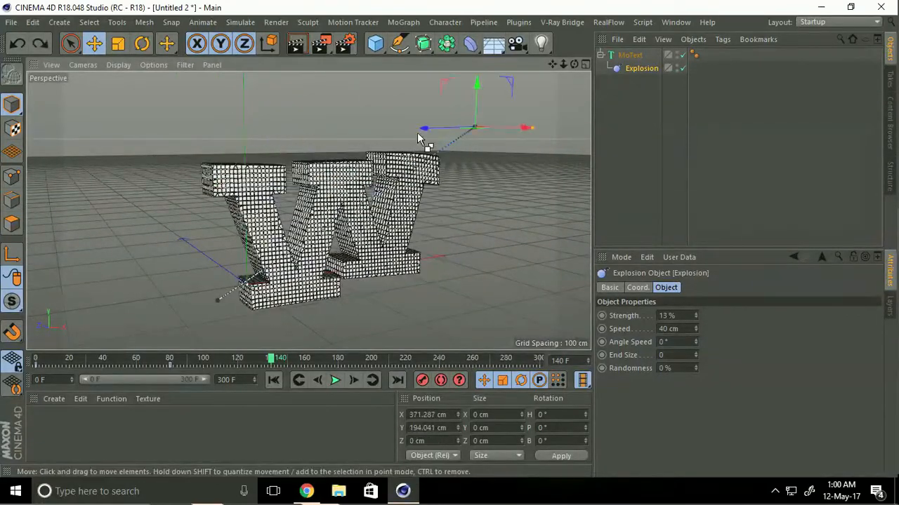
pyautogui.moveTo(424, 128); pyautogui.dragTo(337, 125)
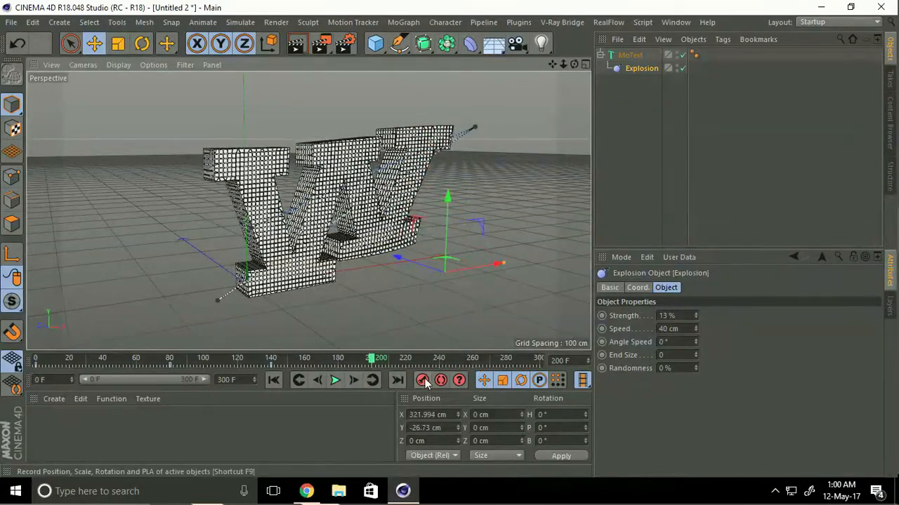
pyautogui.moveTo(422, 379)
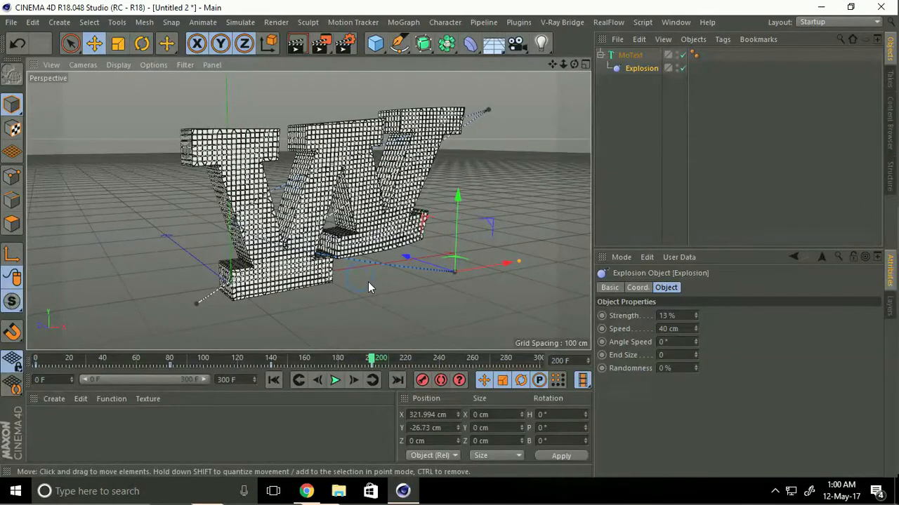
# Scrub toward frame 300 and move the Explosion deformer across to the W's right.
pyautogui.moveTo(370, 357); pyautogui.dragTo(414, 358)
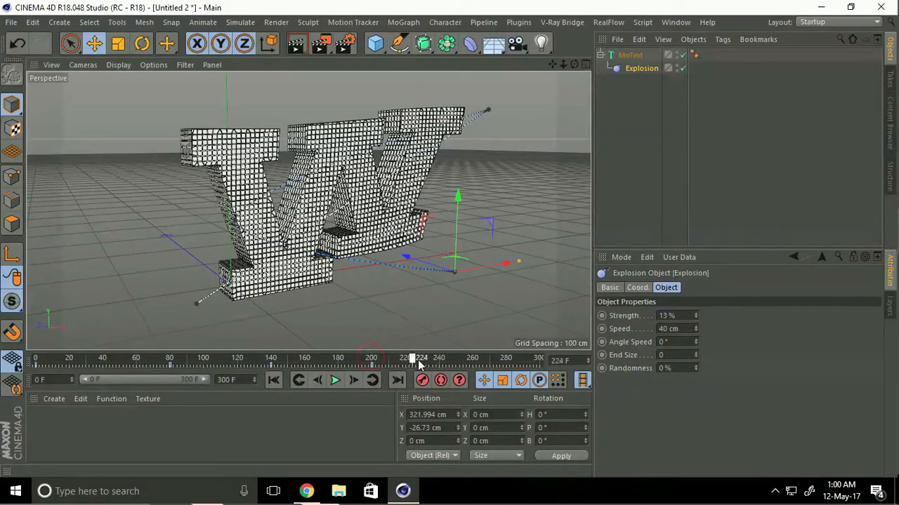
pyautogui.moveTo(413, 358); pyautogui.dragTo(474, 358)
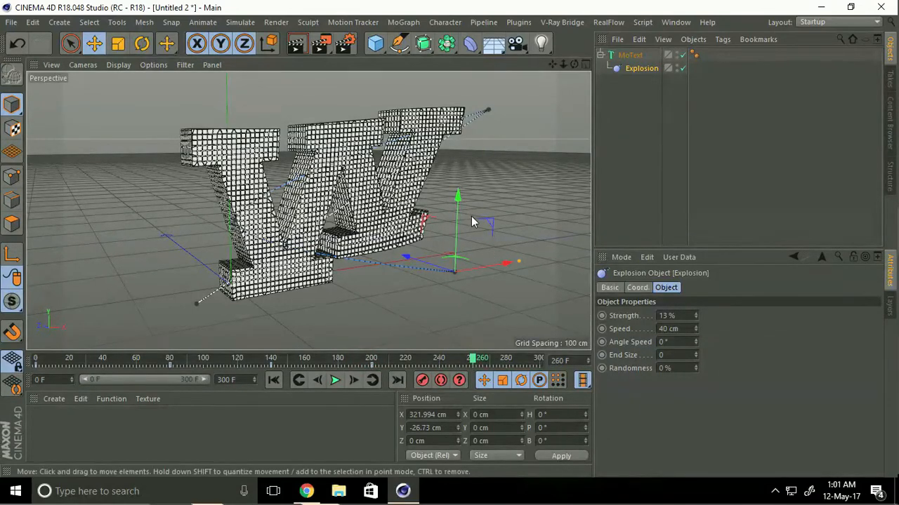
pyautogui.moveTo(457, 197); pyautogui.dragTo(460, 112)
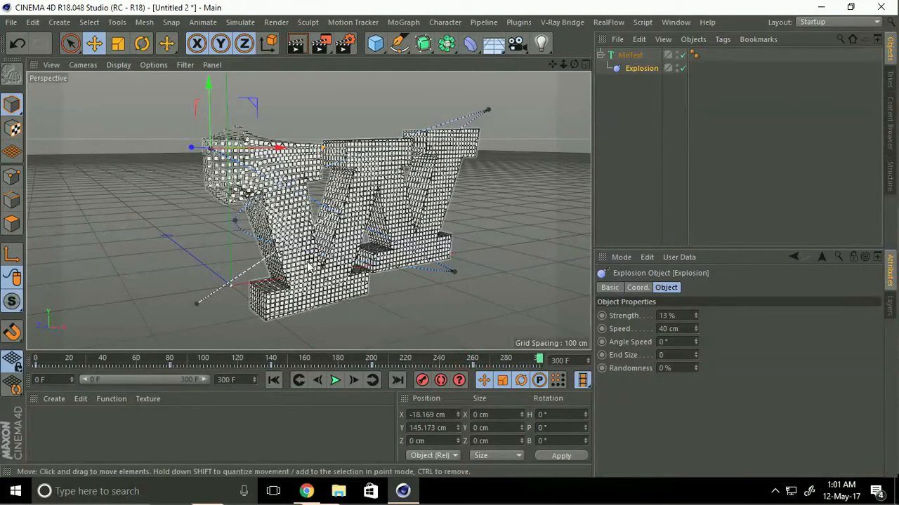
pyautogui.moveTo(277, 147); pyautogui.dragTo(365, 151)
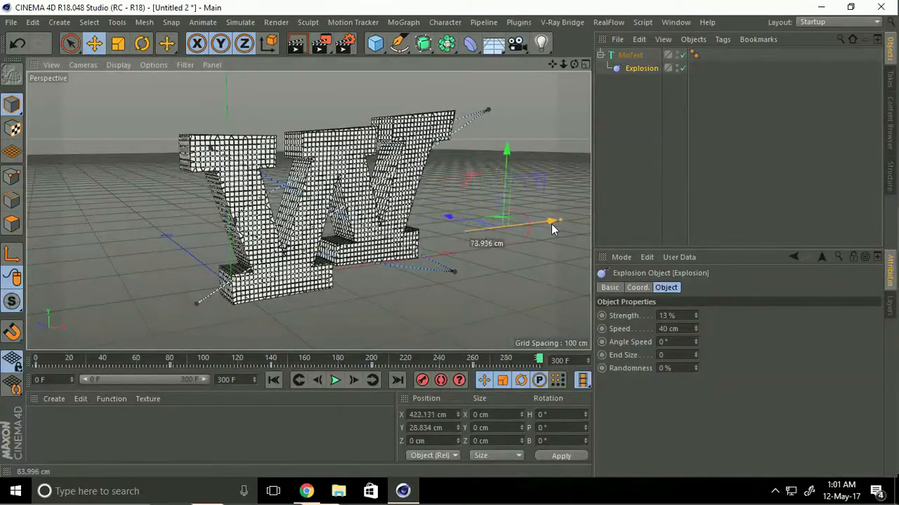
pyautogui.moveTo(551, 221); pyautogui.dragTo(489, 199)
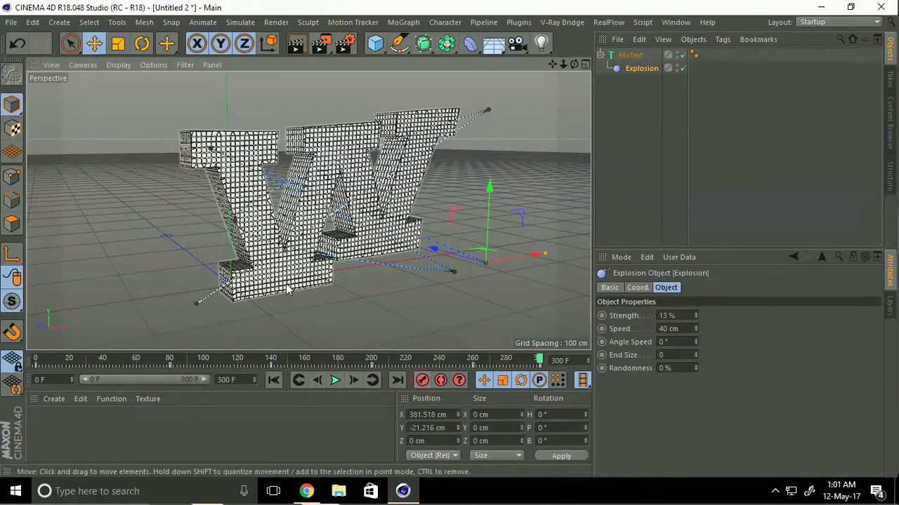
pyautogui.click(273, 380)
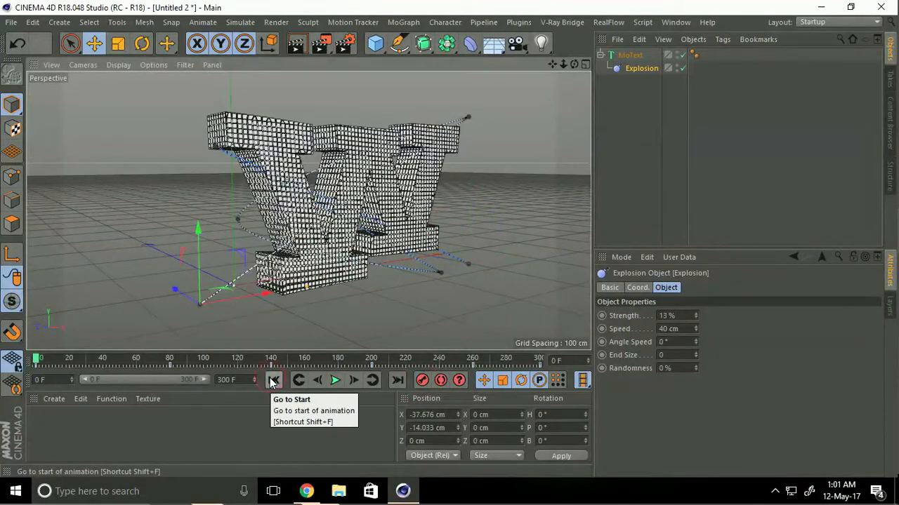
pyautogui.click(335, 380)
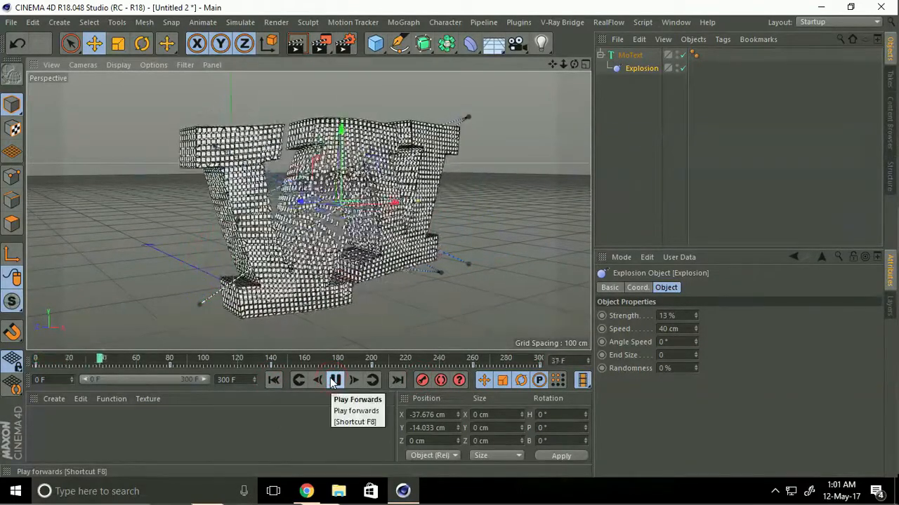
pyautogui.click(335, 380)
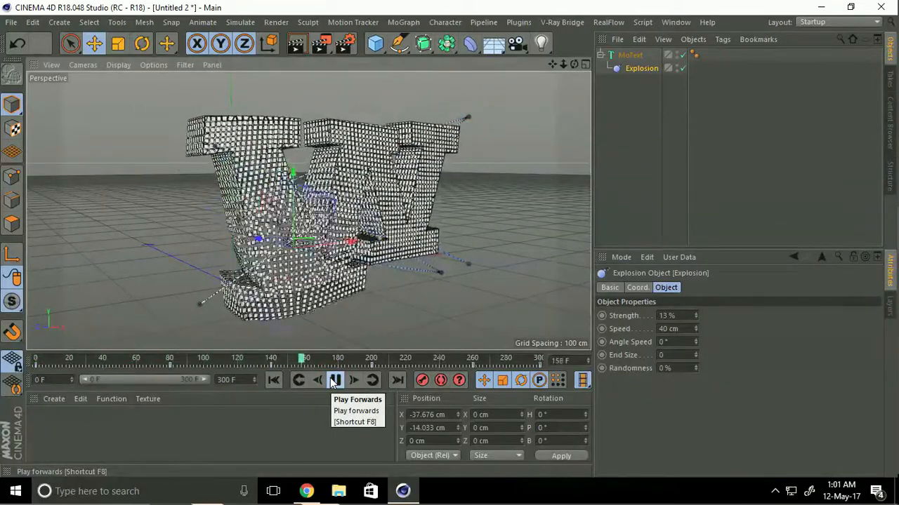
pyautogui.click(335, 380)
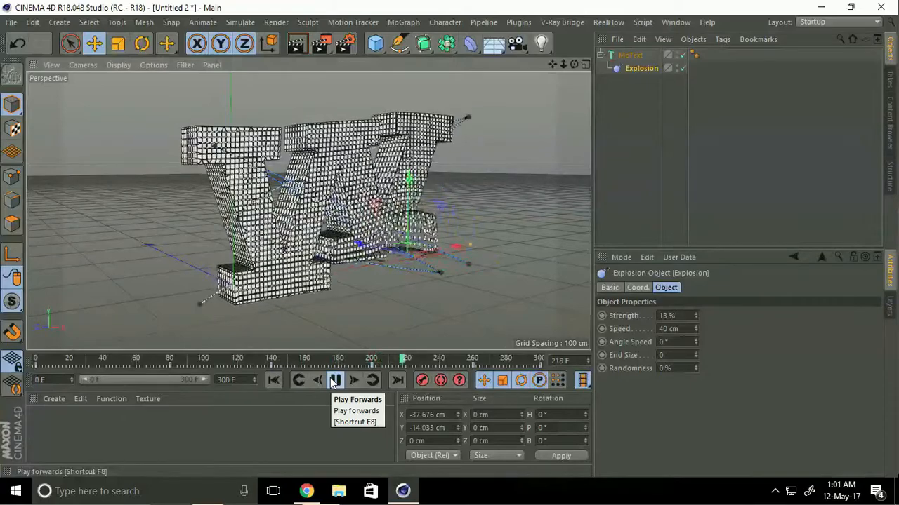
pyautogui.click(335, 380)
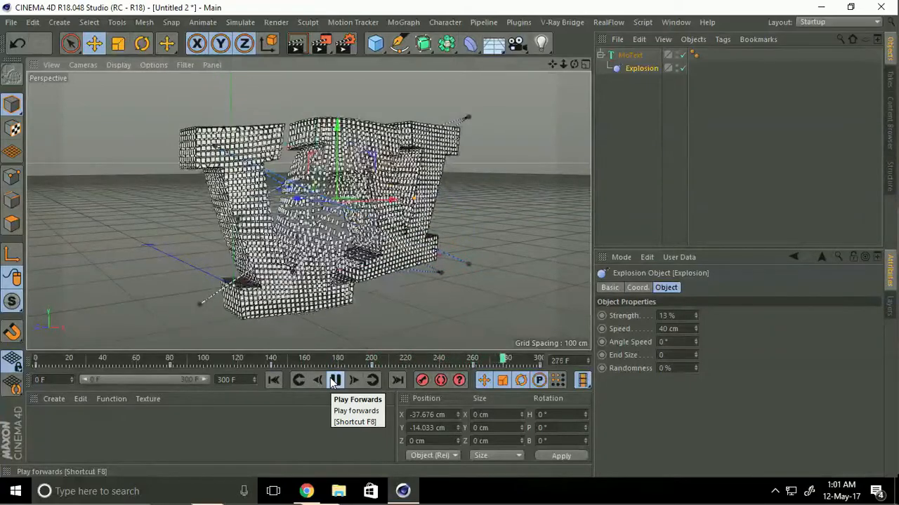
pyautogui.click(335, 380)
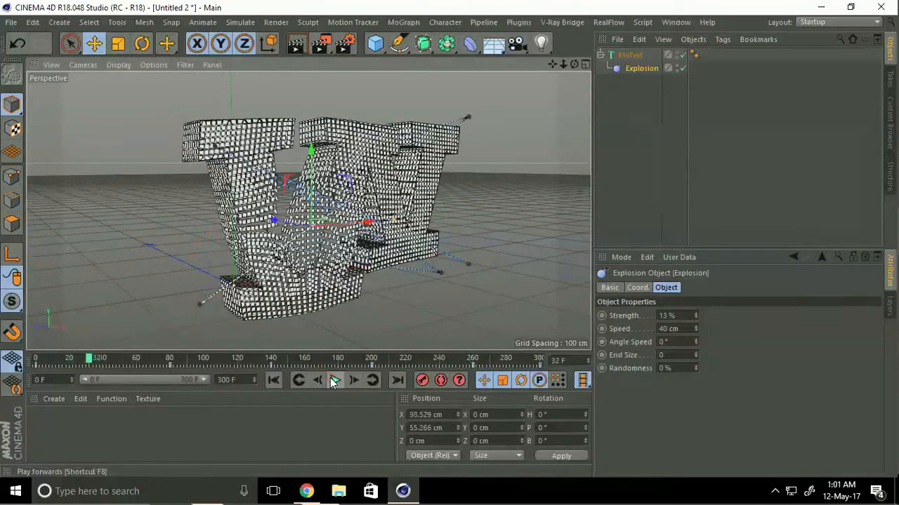
pyautogui.moveTo(334, 380)
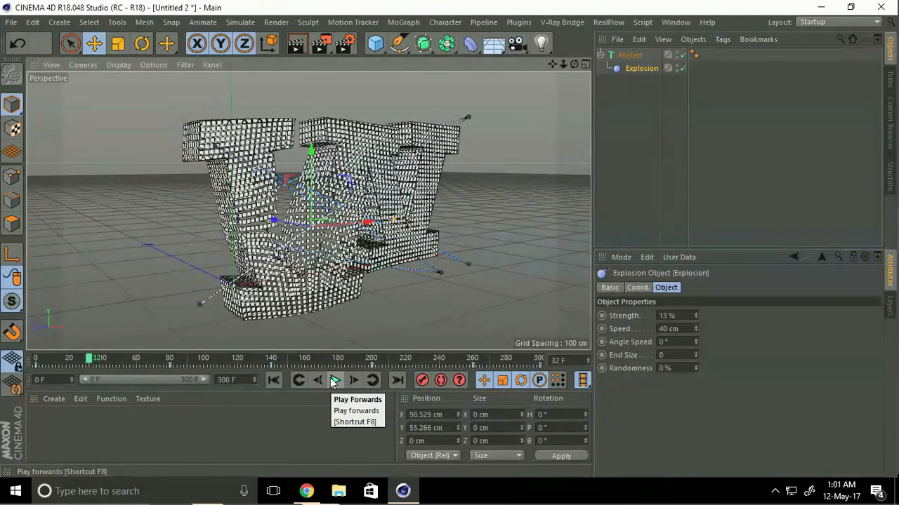
pyautogui.moveTo(89, 402)
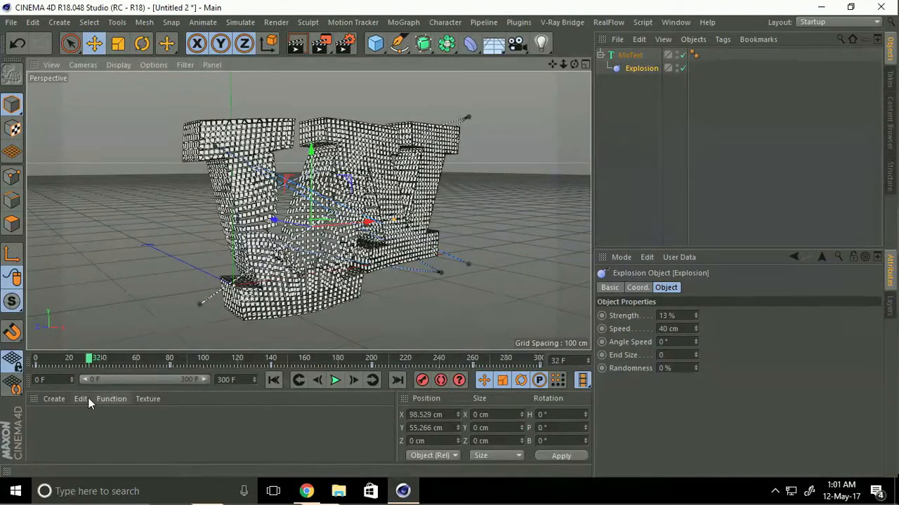
# Load the MercyMat material library and apply its purple material to the MoText W.
pyautogui.click(53, 399)
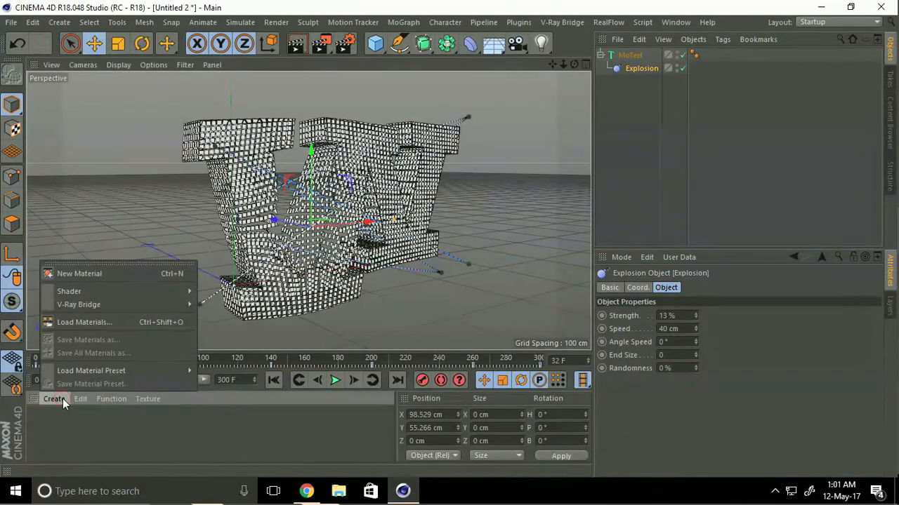
pyautogui.moveTo(84, 322)
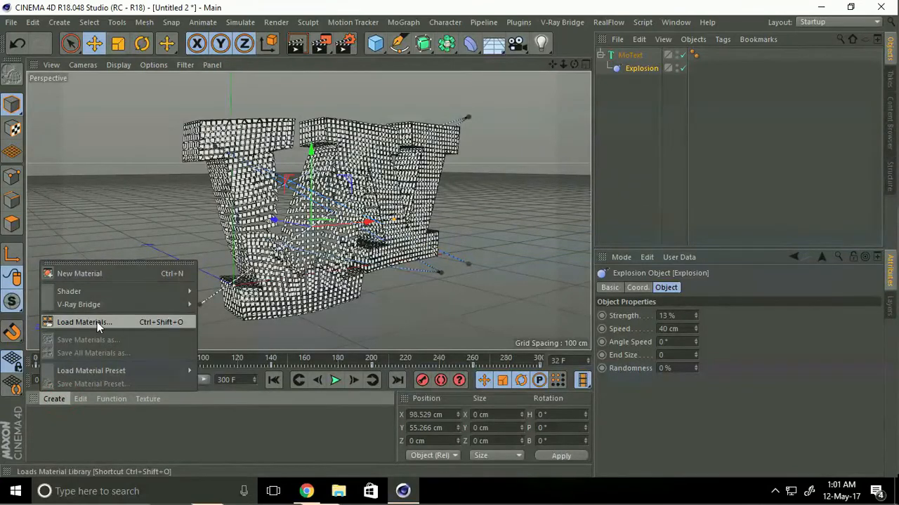
pyautogui.click(84, 322)
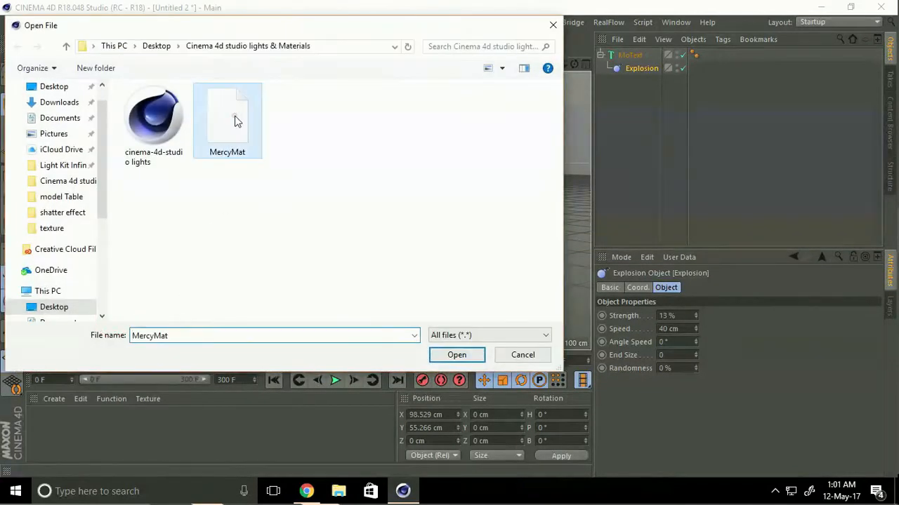
pyautogui.click(457, 355)
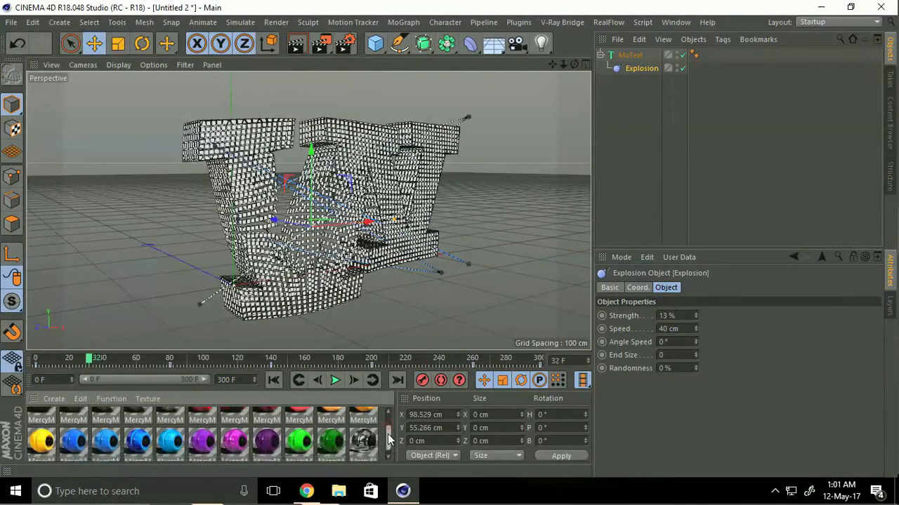
pyautogui.scroll(-3)
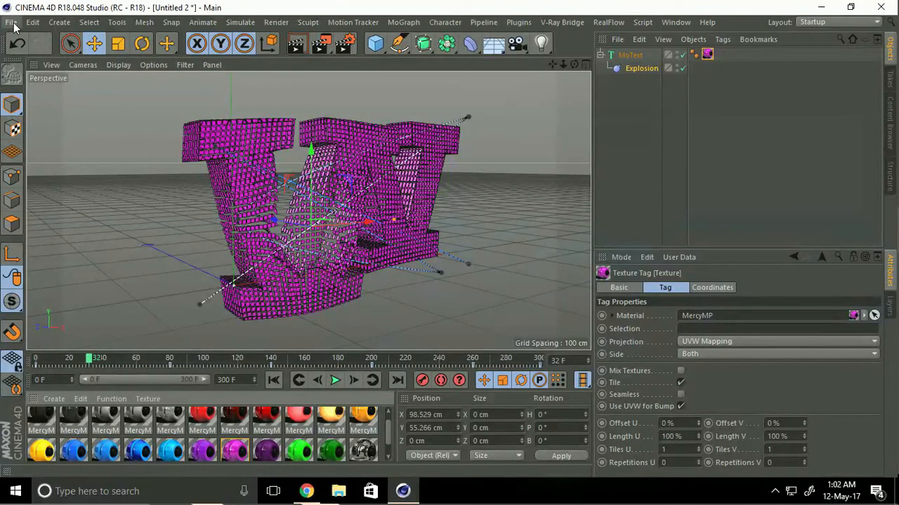
# Merge the cinema-4d-studio lights scene and select its FLOOR & BACKGROUND object.
pyautogui.click(11, 22)
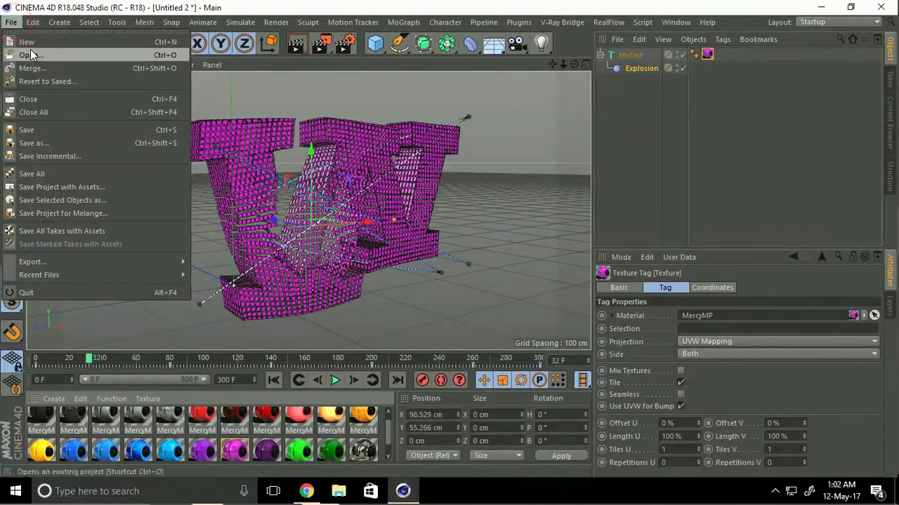
pyautogui.click(31, 55)
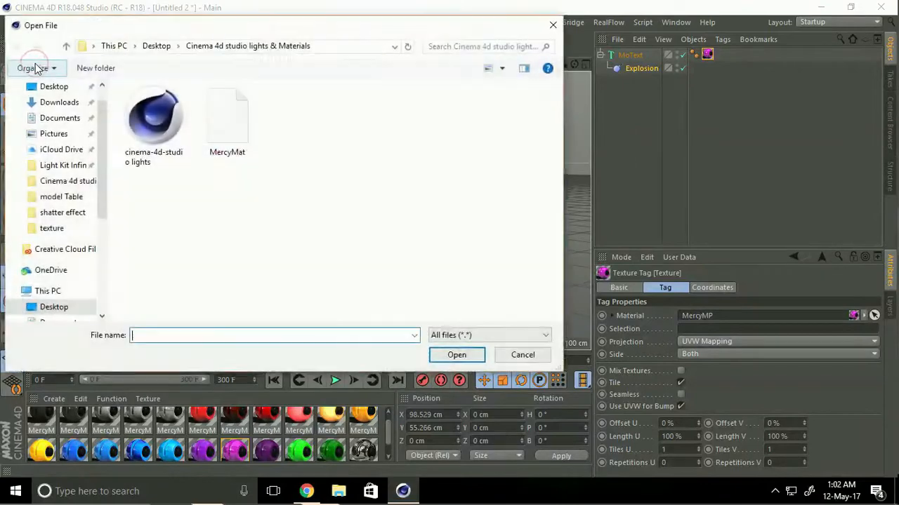
pyautogui.click(153, 116)
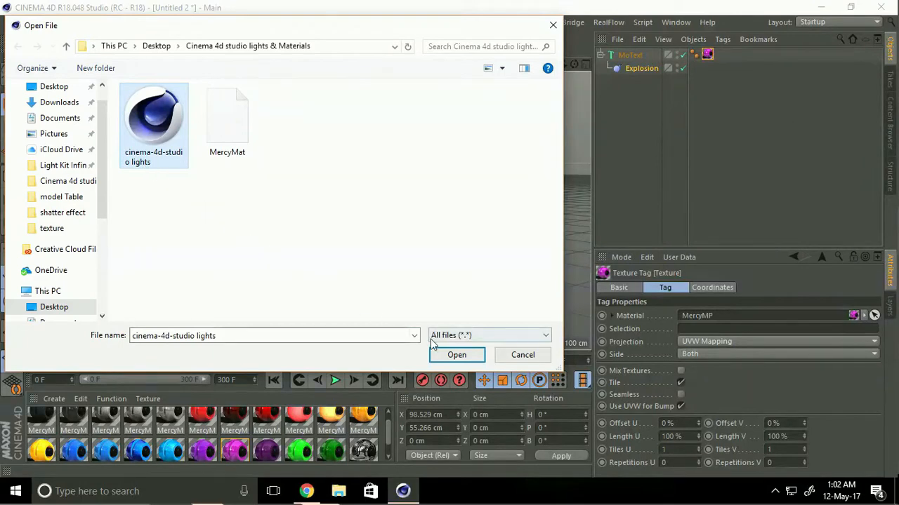
pyautogui.click(456, 355)
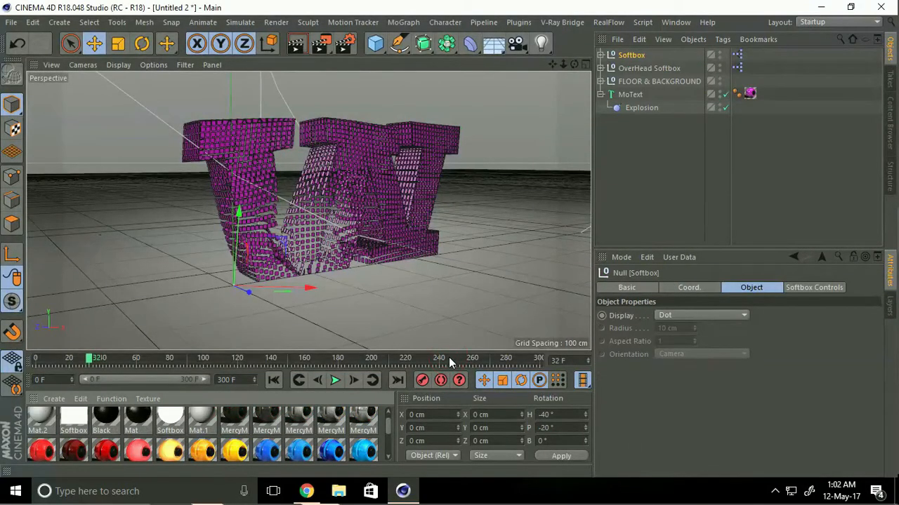
pyautogui.click(658, 81)
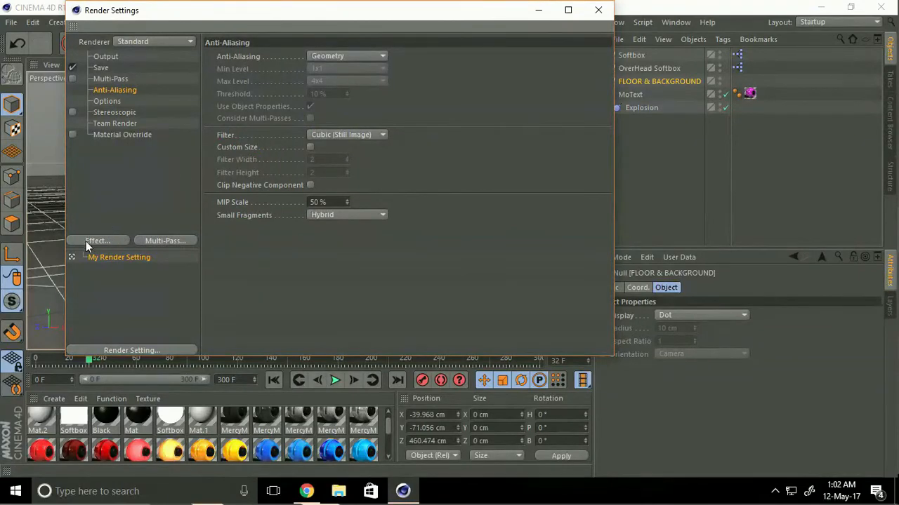
# Add Global Illumination and Ambient Occlusion effects to the render settings.
pyautogui.click(97, 241)
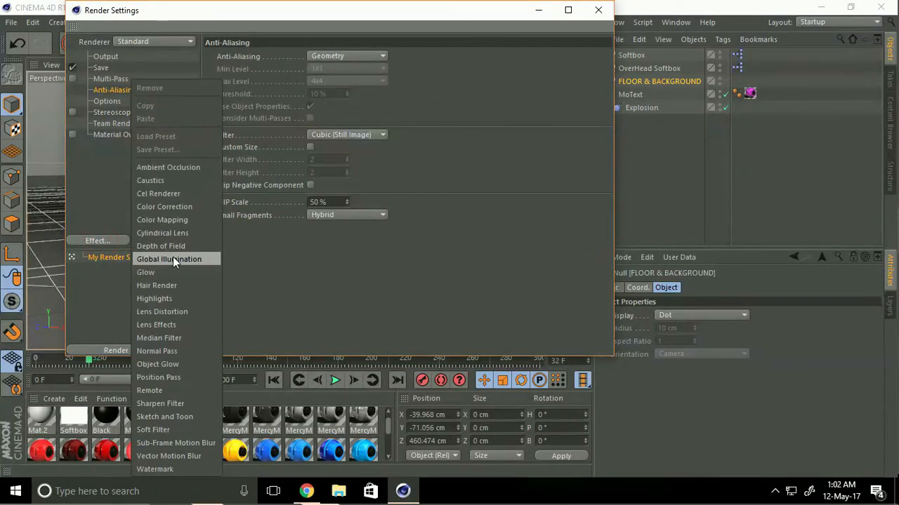
pyautogui.click(168, 259)
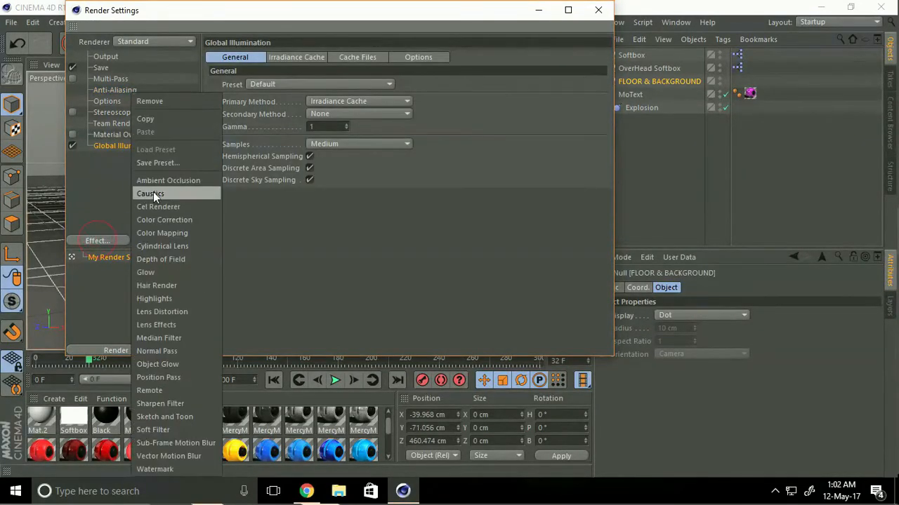
pyautogui.click(168, 181)
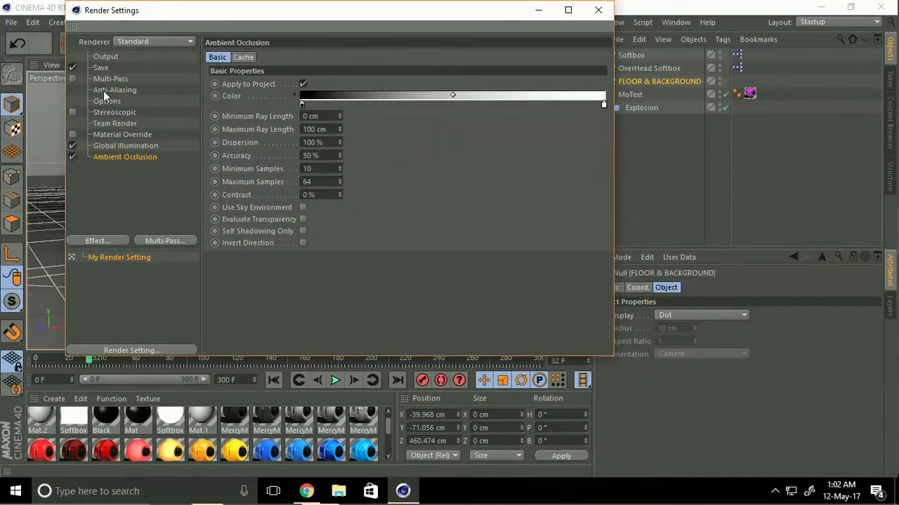
# Raise anti-aliasing quality to Best.
pyautogui.click(115, 90)
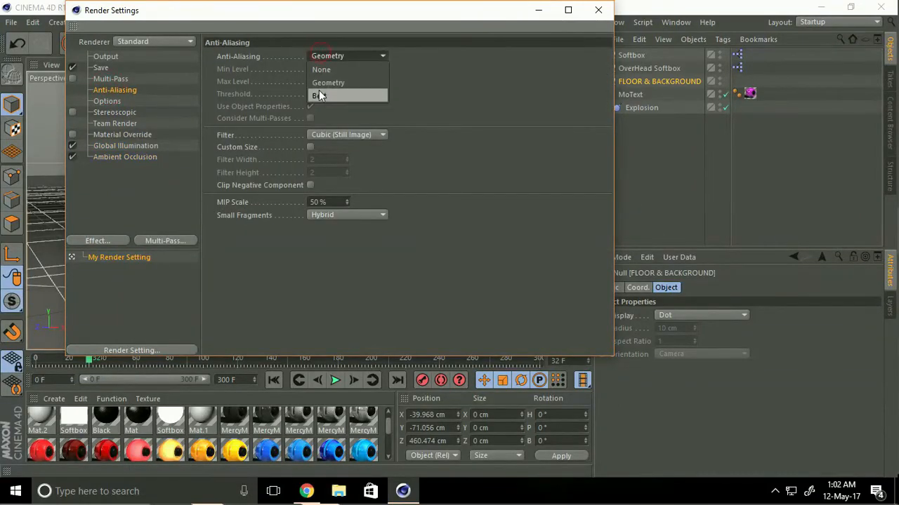
pyautogui.click(319, 95)
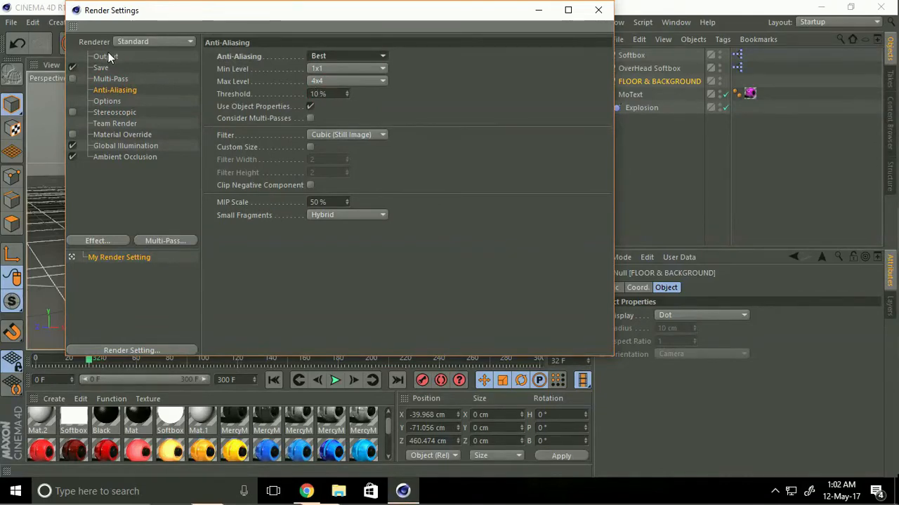
pyautogui.click(105, 56)
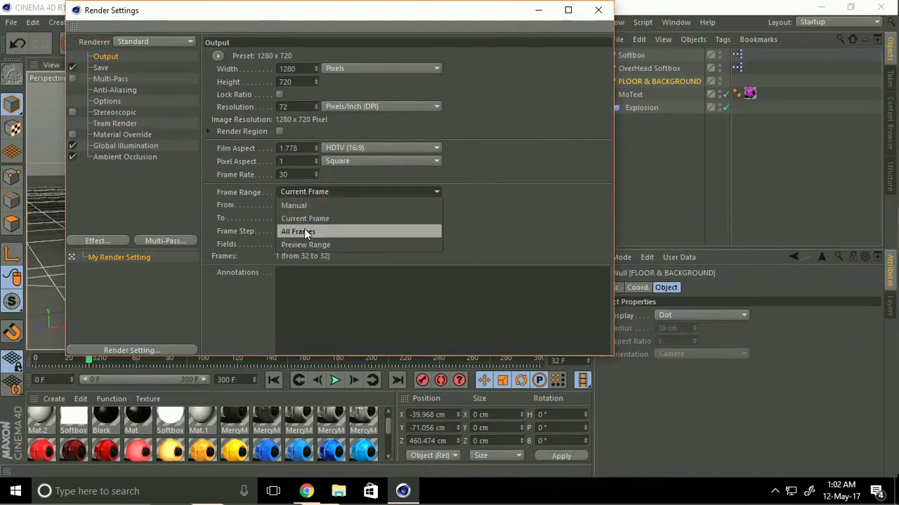
# Set the output Frame Range to All Frames, covering frames 0 to 300.
pyautogui.click(298, 230)
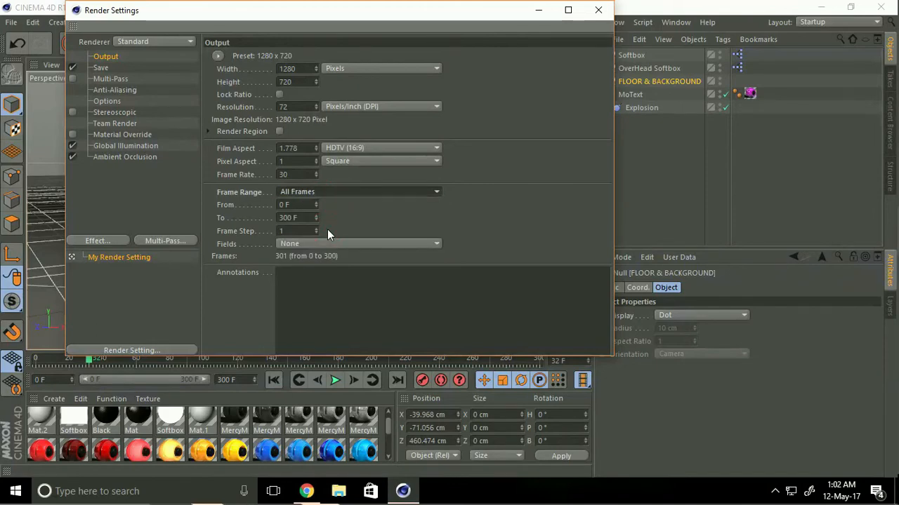
pyautogui.moveTo(218, 210)
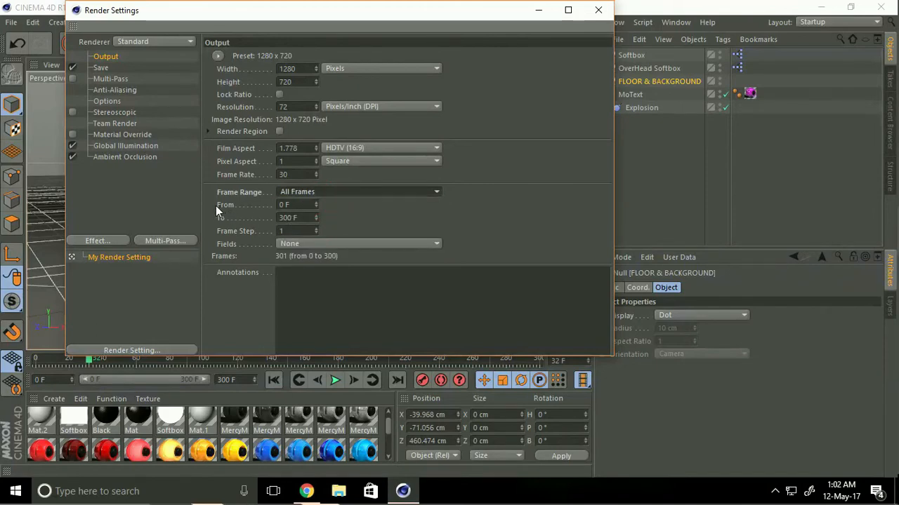
pyautogui.click(295, 204)
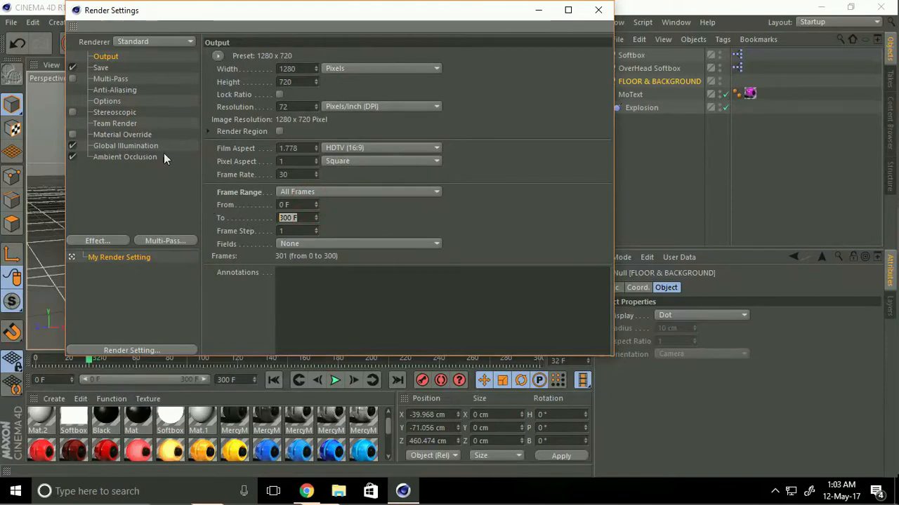
pyautogui.click(101, 68)
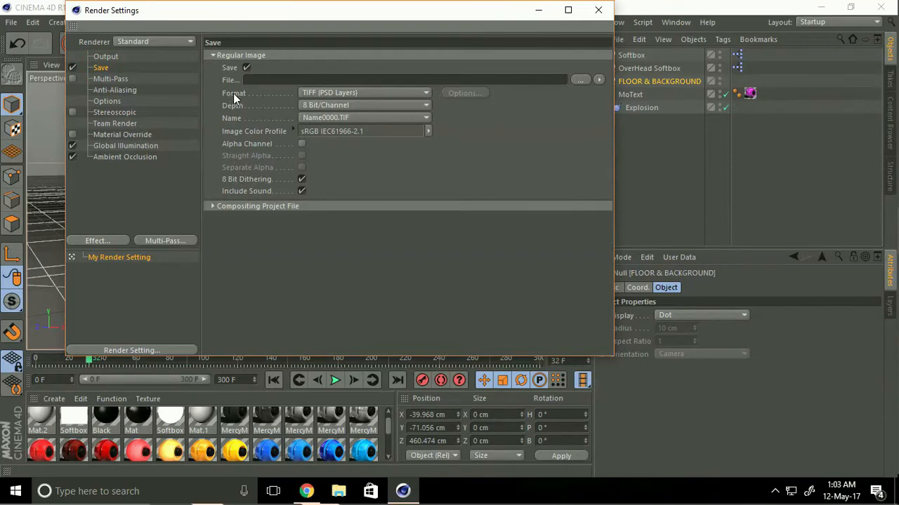
# Change the saved image format from TIFF to JPEG and browse for the save location.
pyautogui.click(365, 92)
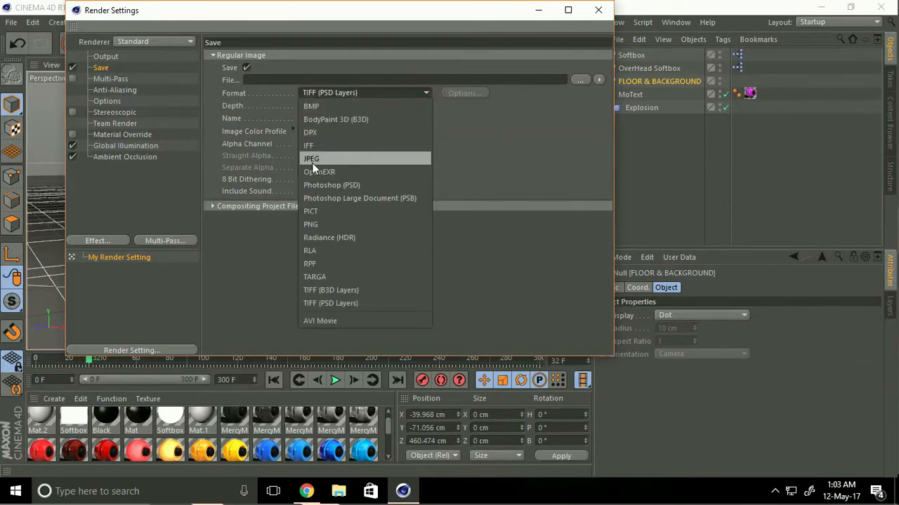
pyautogui.moveTo(312, 166)
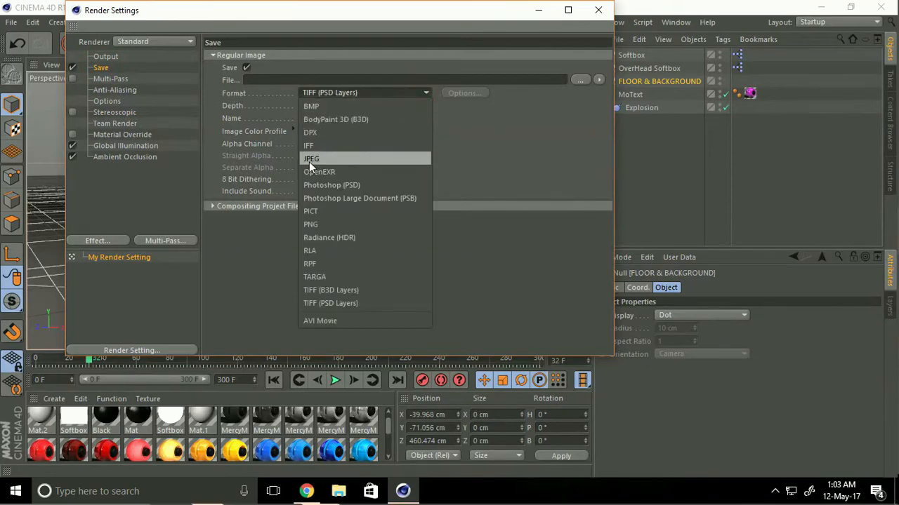
pyautogui.click(311, 158)
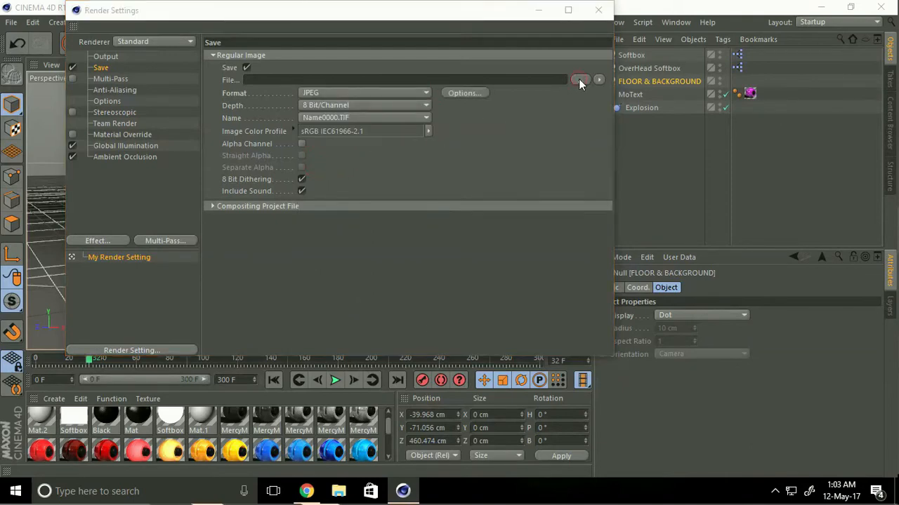
pyautogui.click(584, 79)
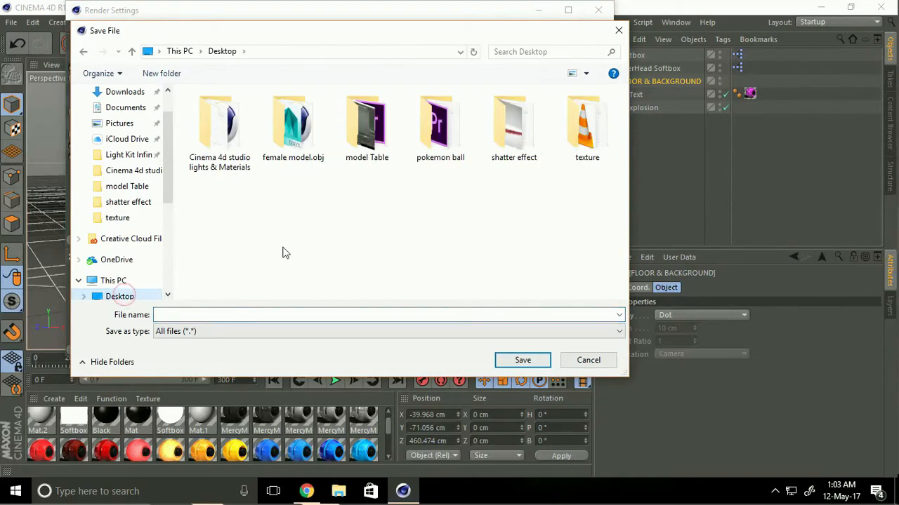
# Create a new folder named 'render' on the Desktop and open it.
pyautogui.rightClick(284, 253)
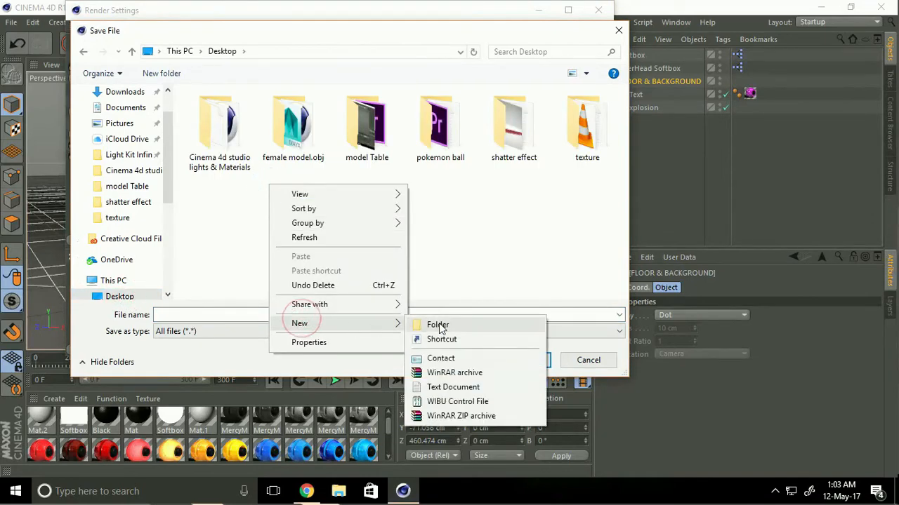
pyautogui.click(438, 325)
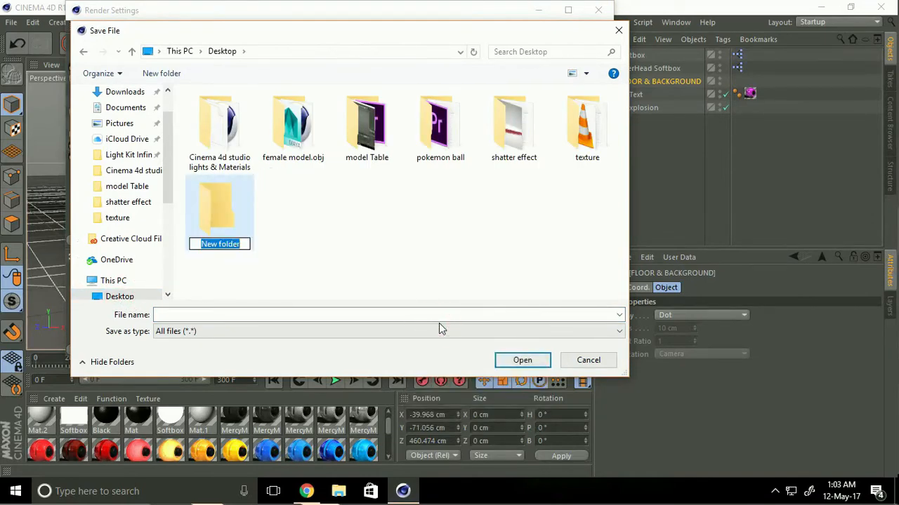
pyautogui.write('ram')
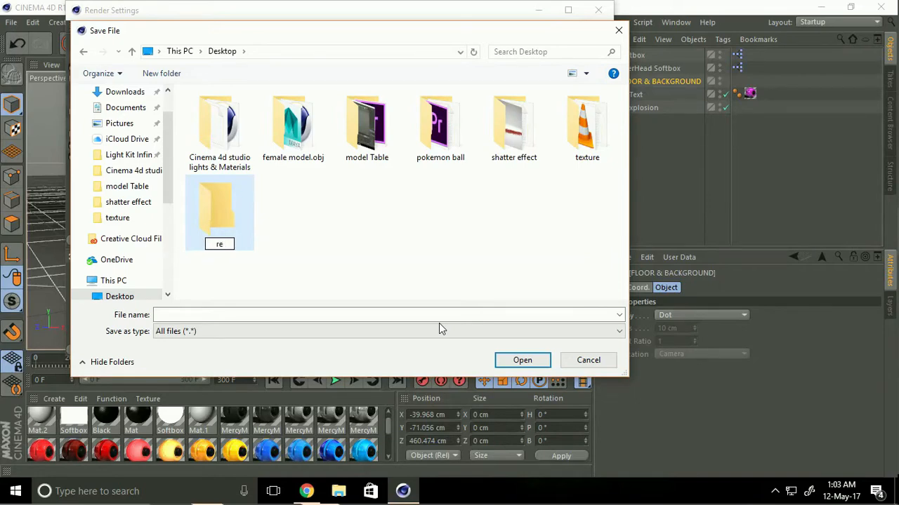
pyautogui.doubleClick(220, 211)
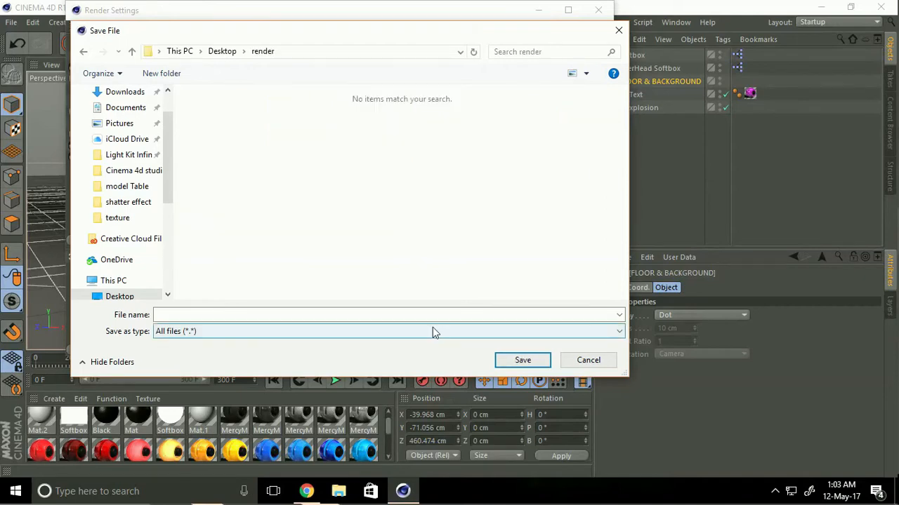
# Save the output as 'wave' in the render folder and close Render Settings.
pyautogui.click(387, 314)
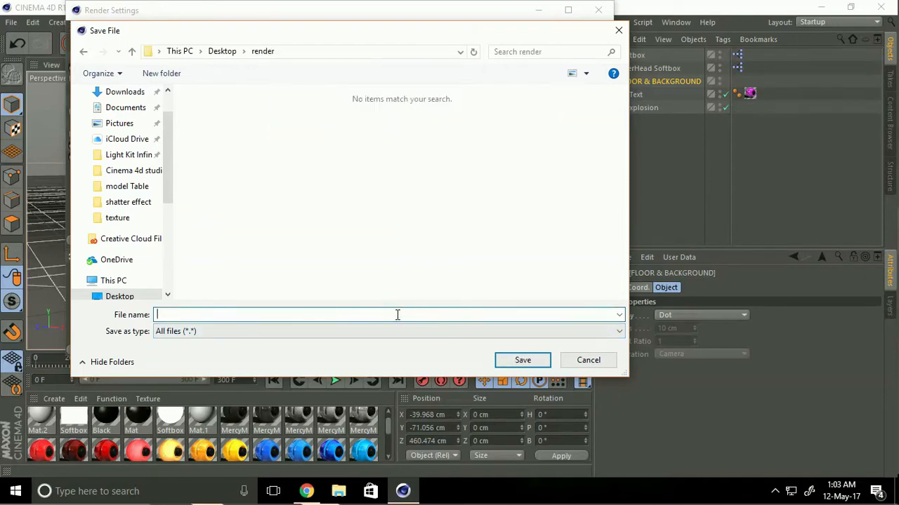
pyautogui.write('wave')
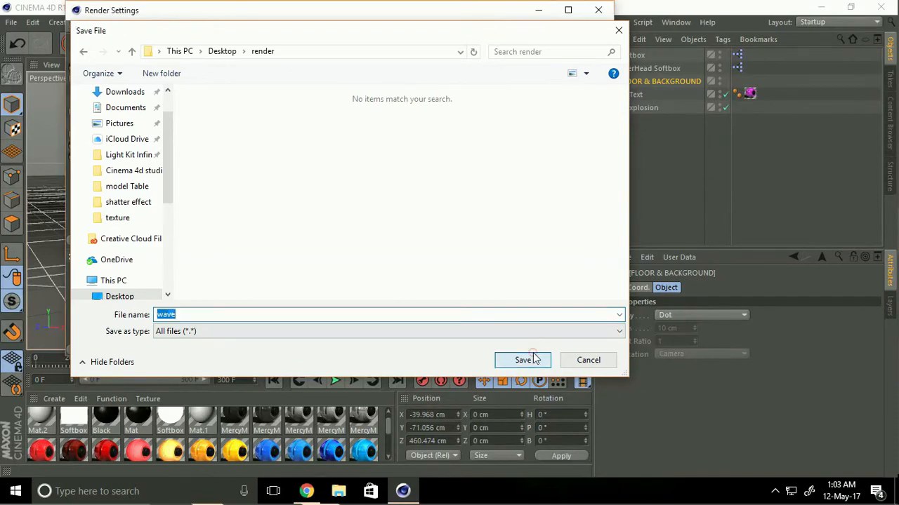
pyautogui.click(522, 360)
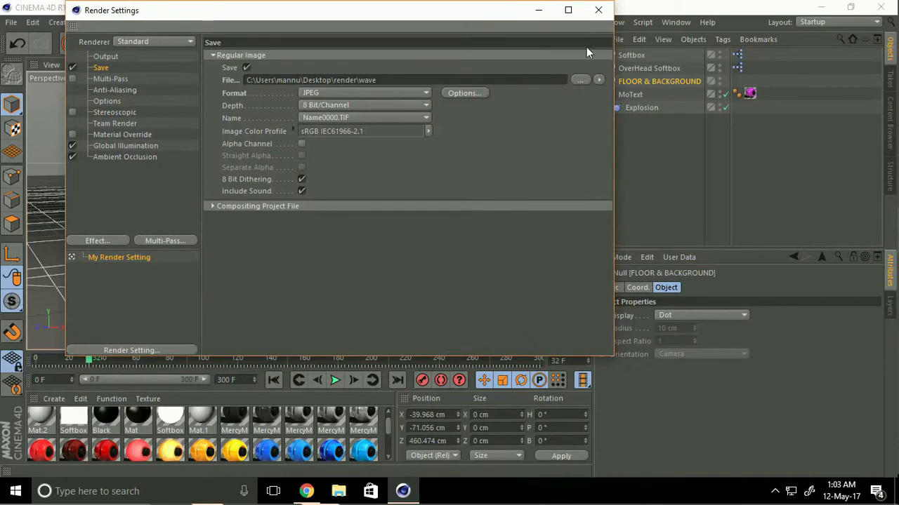
pyautogui.click(598, 10)
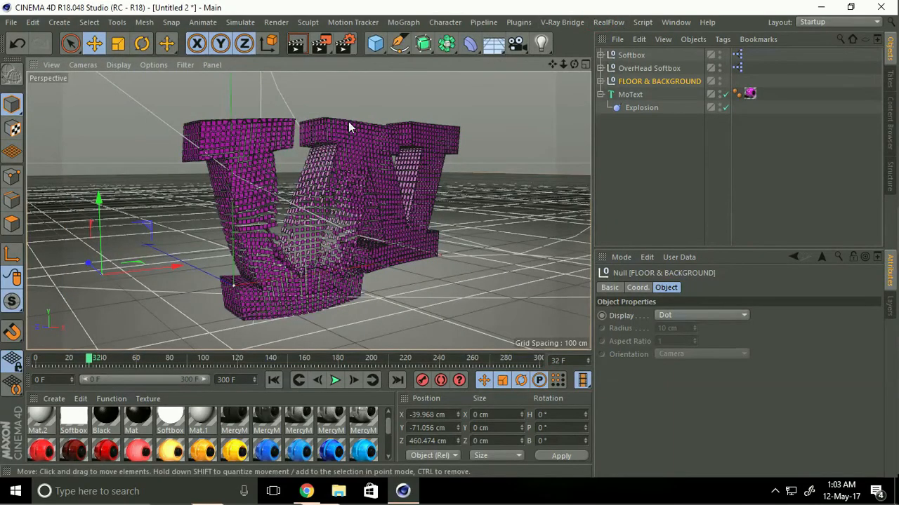